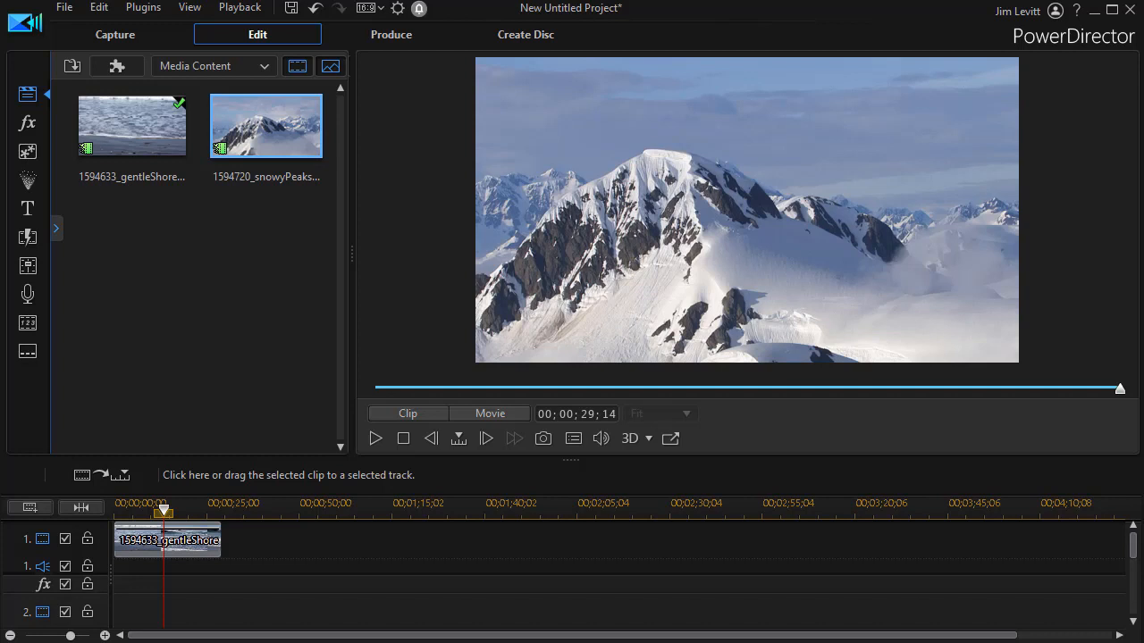
mouse_move(207, 253)
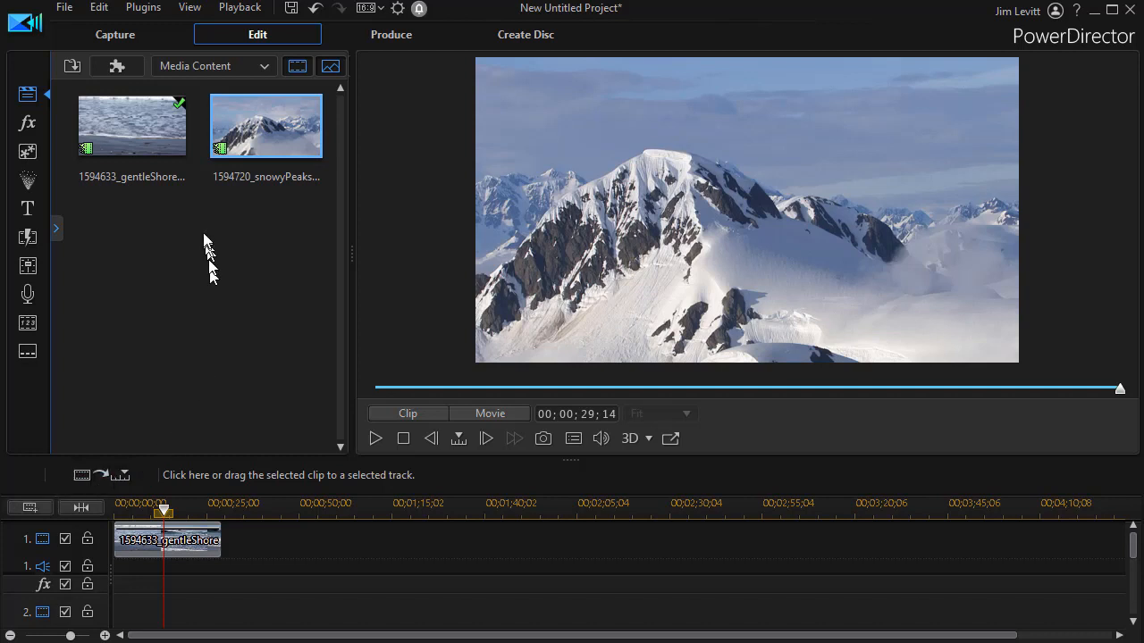
mouse_move(133, 125)
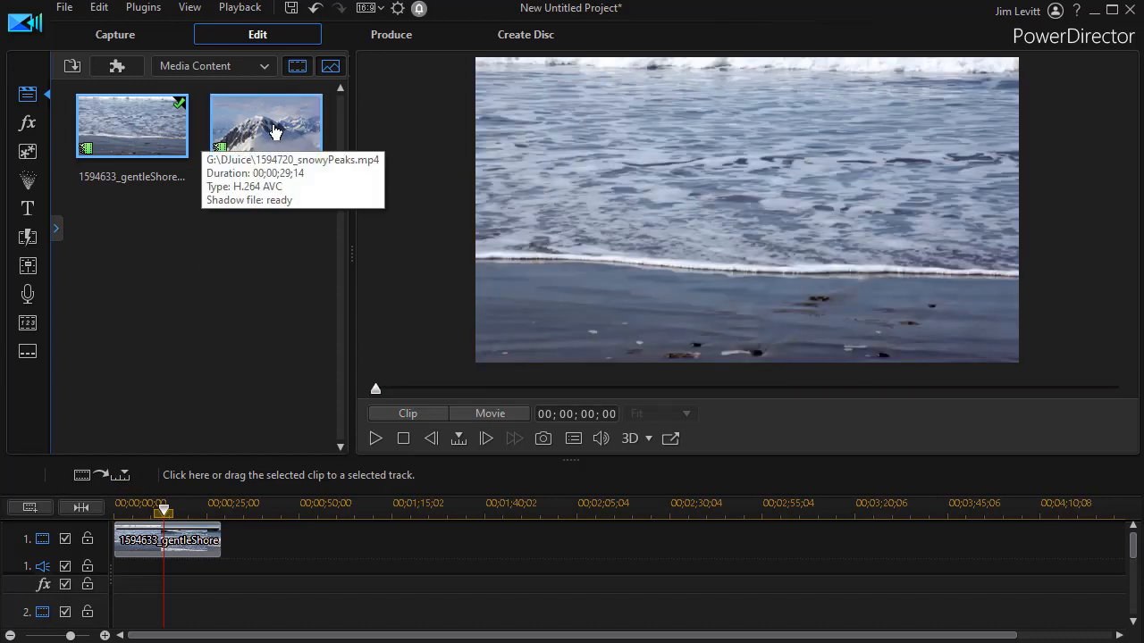
Step: Select the gentleShore clip in the Media Content library so the preview shows it
click(264, 125)
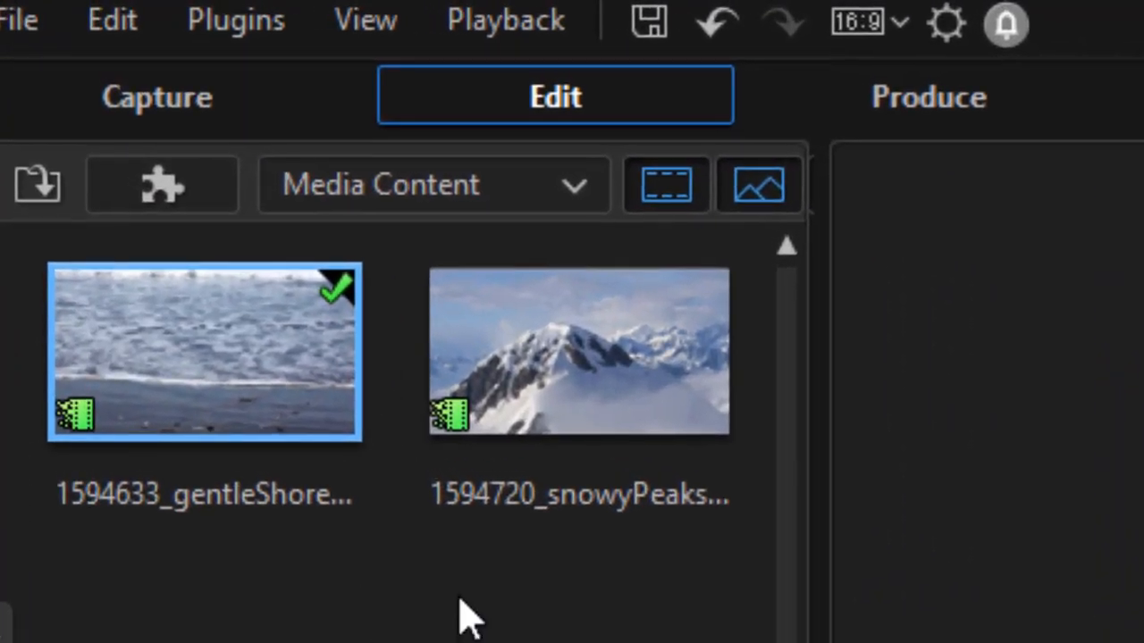
mouse_move(364, 20)
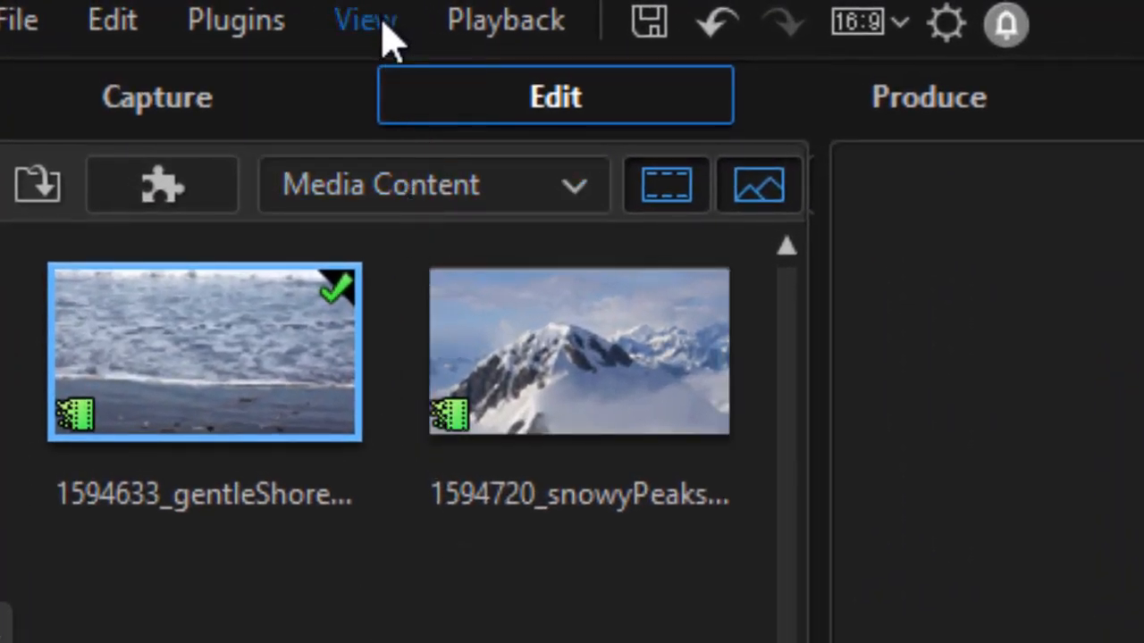
Step: Turn on the Library Preview Window from the View menu
click(365, 19)
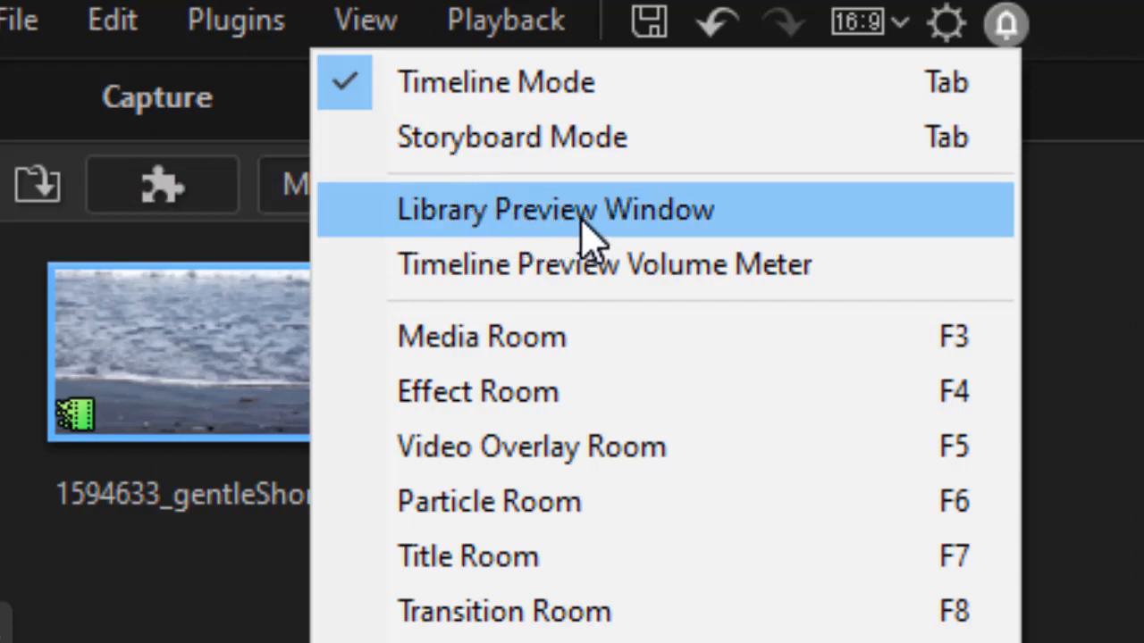
click(554, 209)
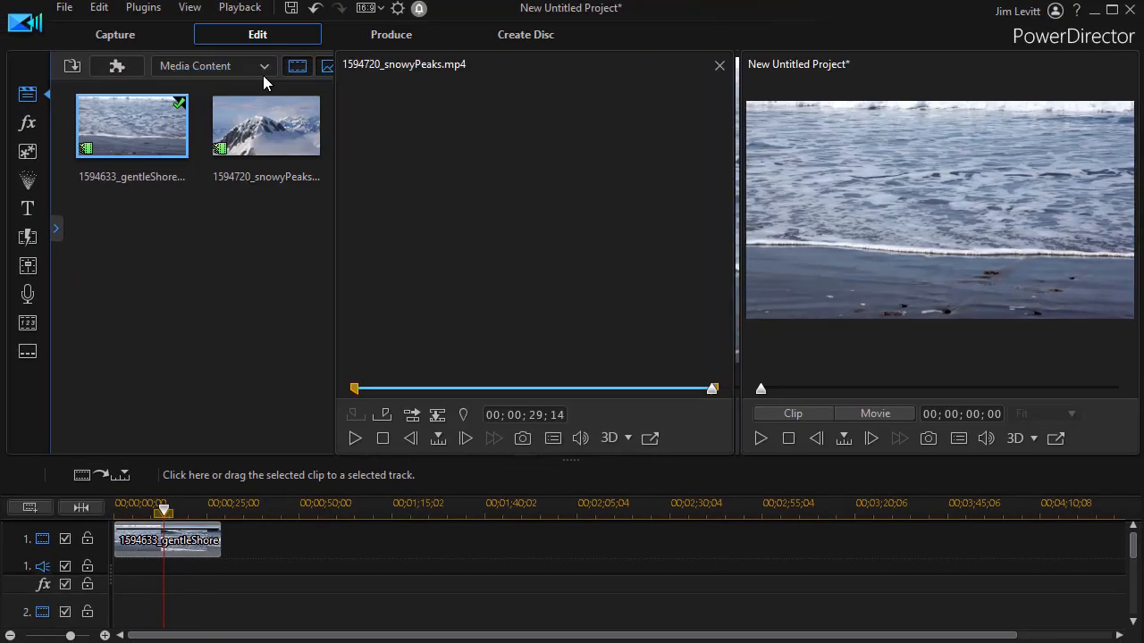
Step: Load gentleShore, then snowyPeaks, into the library preview window
click(132, 125)
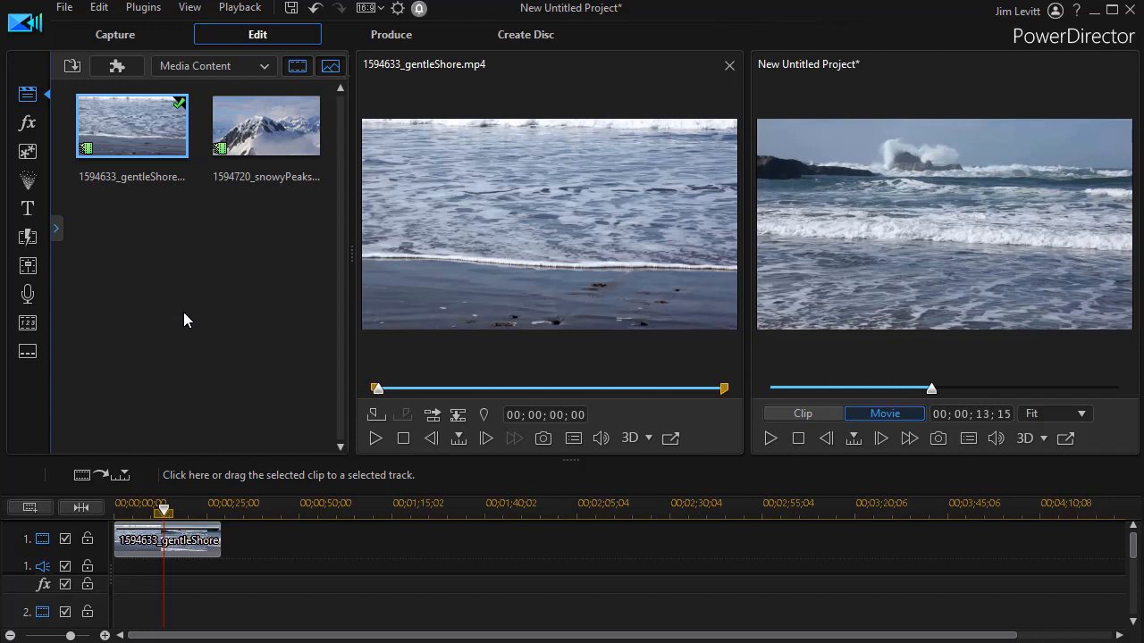
mouse_move(181, 279)
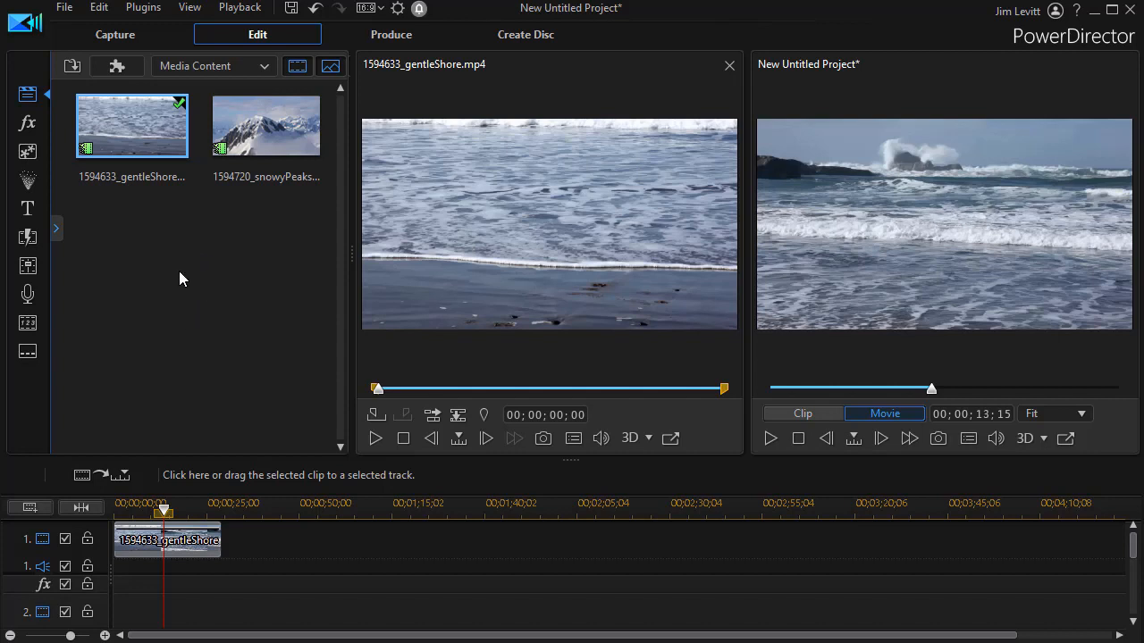
mouse_move(491, 221)
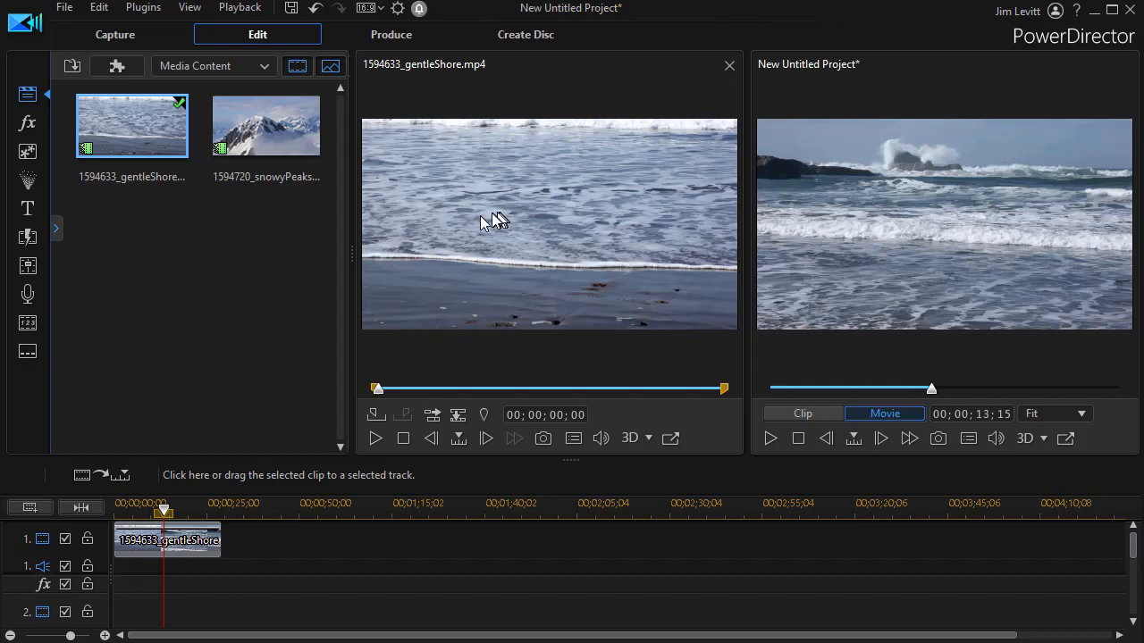
mouse_move(289, 232)
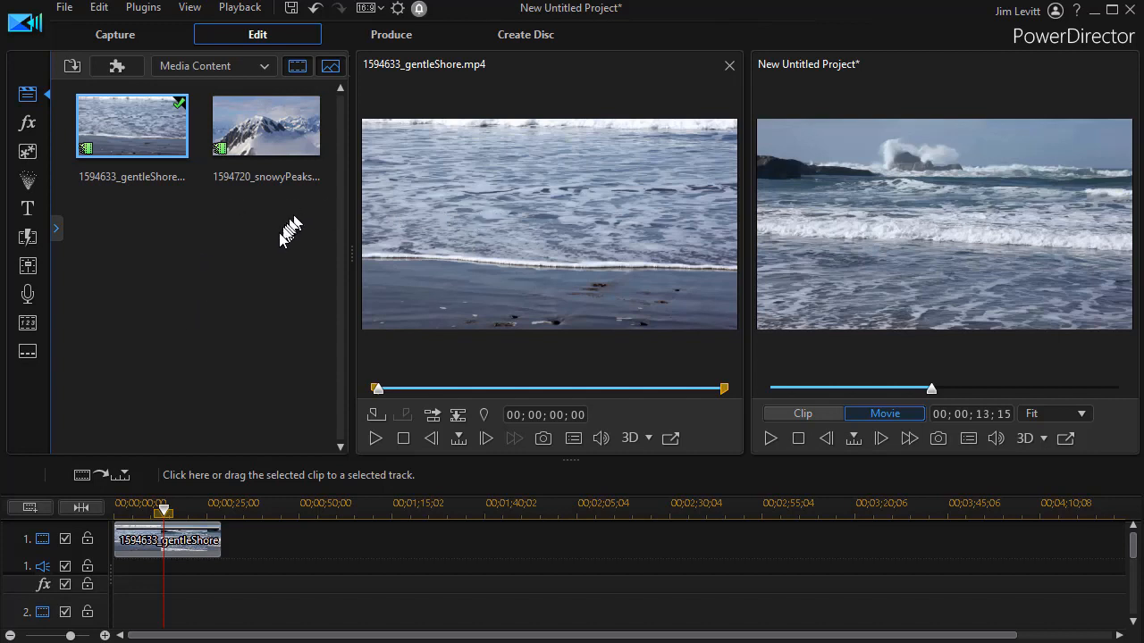
mouse_move(286, 139)
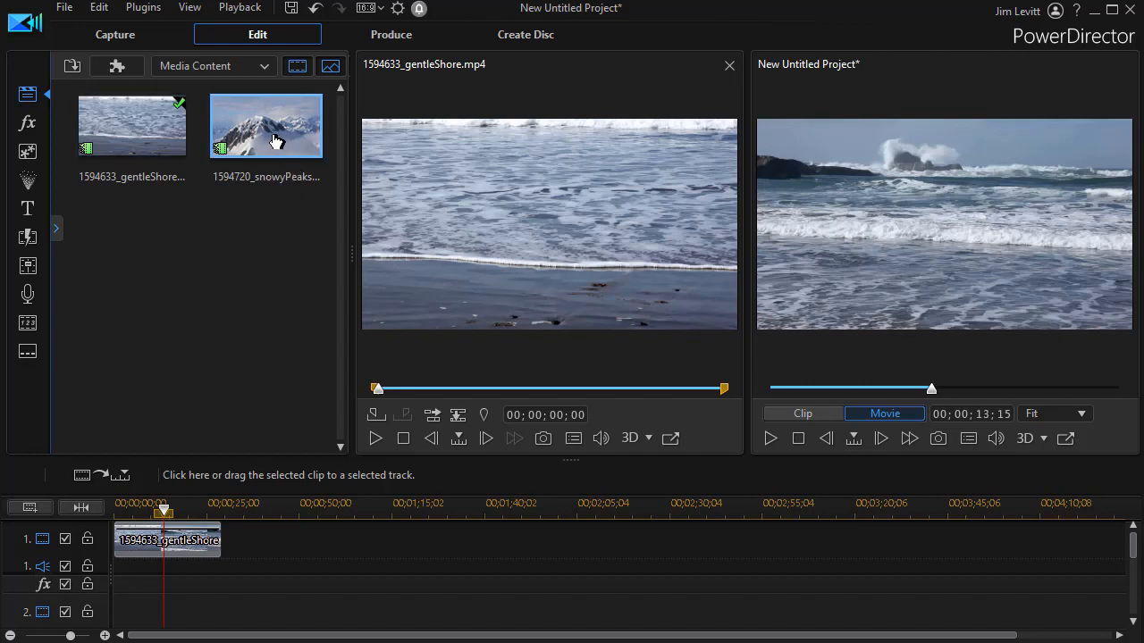
click(264, 125)
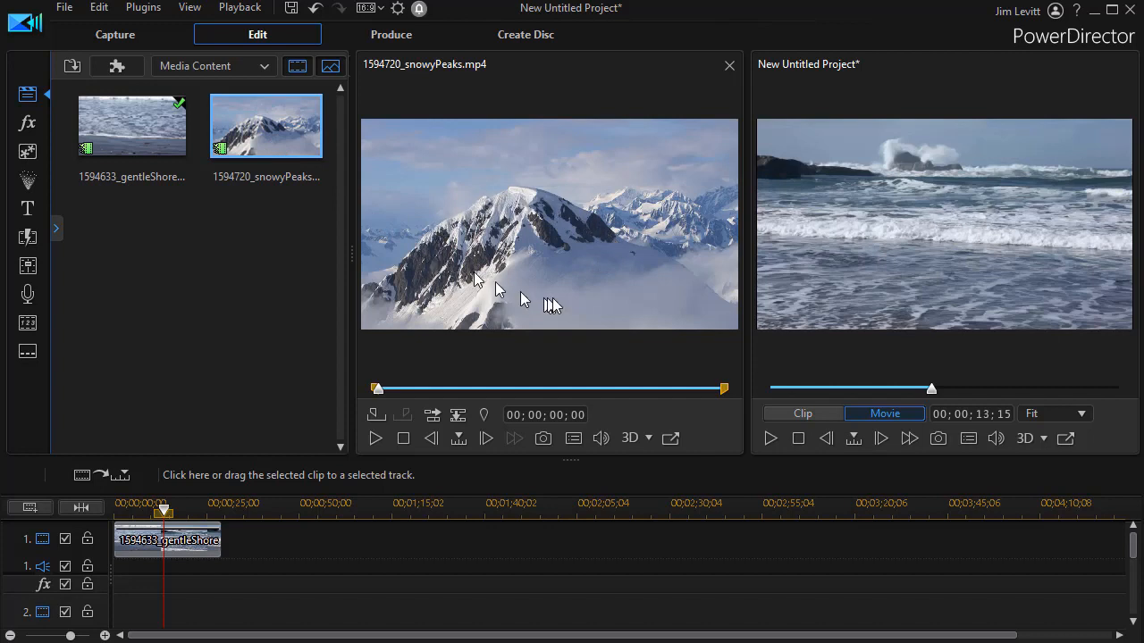
mouse_move(411, 247)
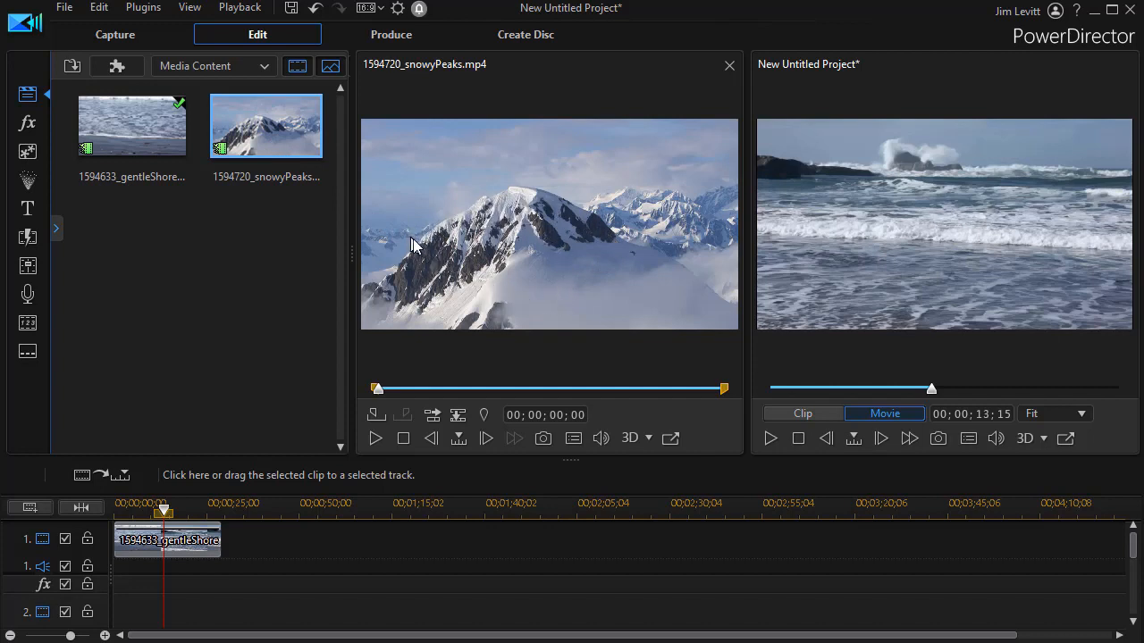
mouse_move(456, 259)
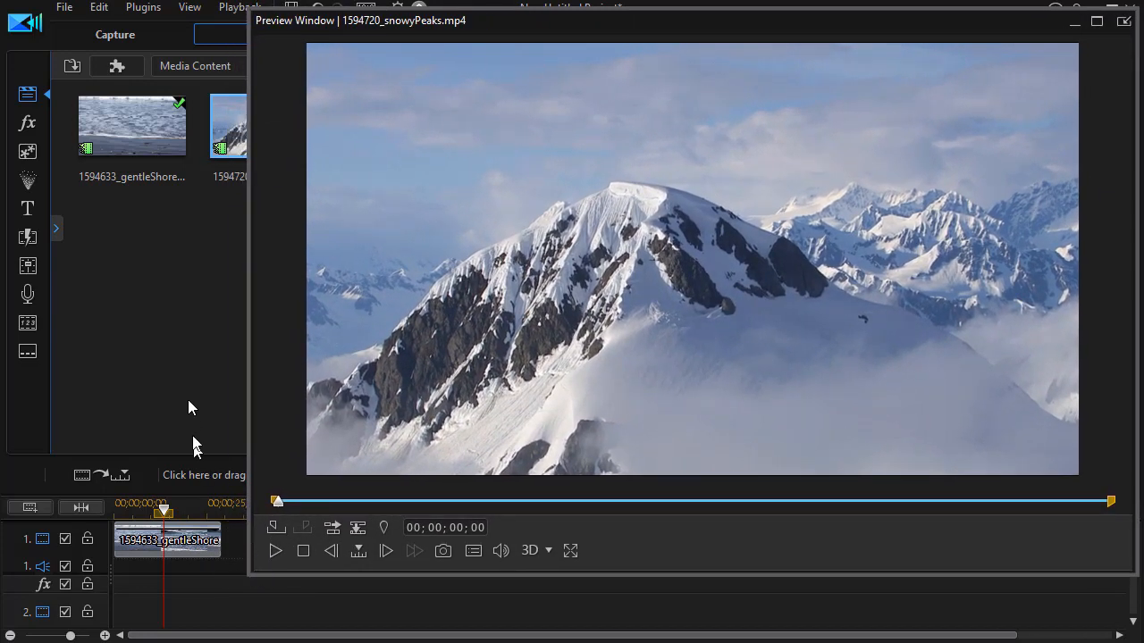
mouse_move(385, 527)
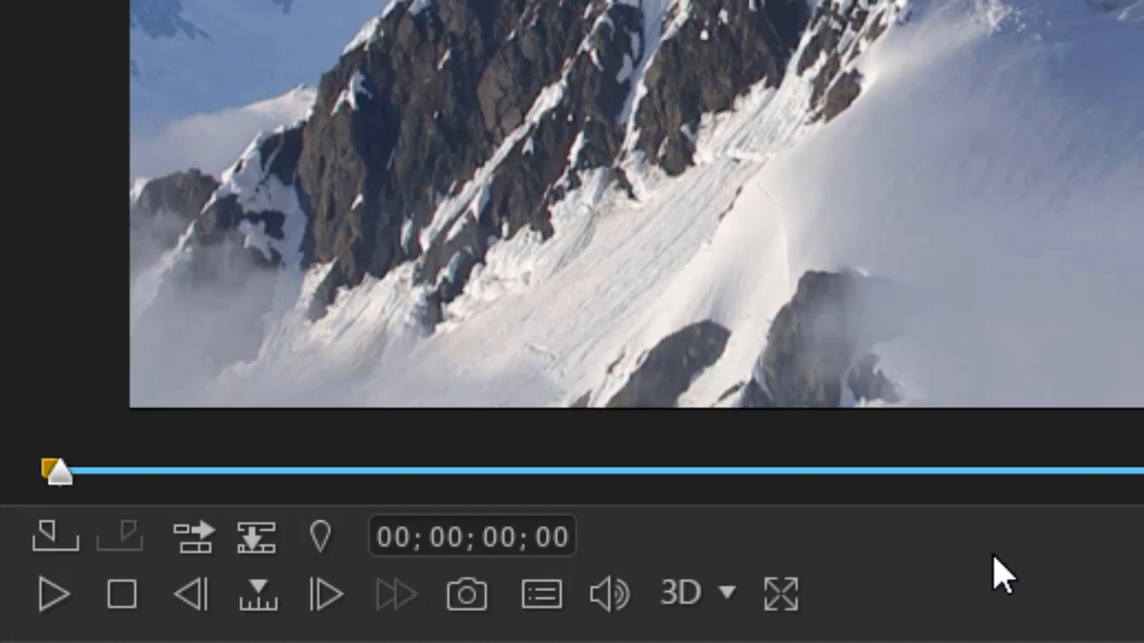
mouse_move(915, 561)
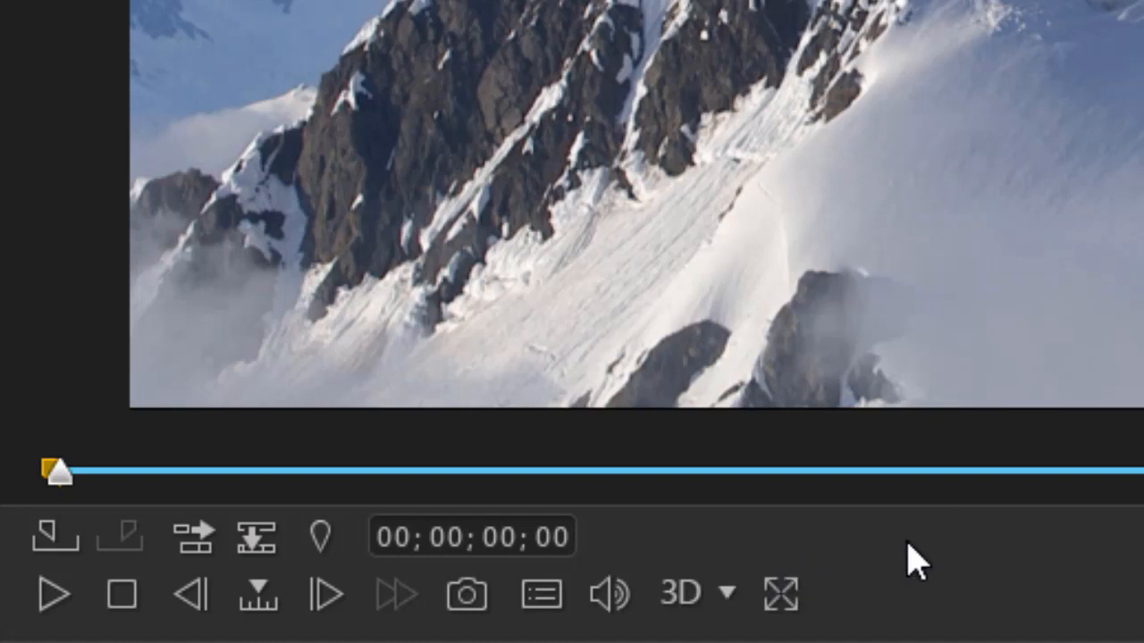
mouse_move(122, 611)
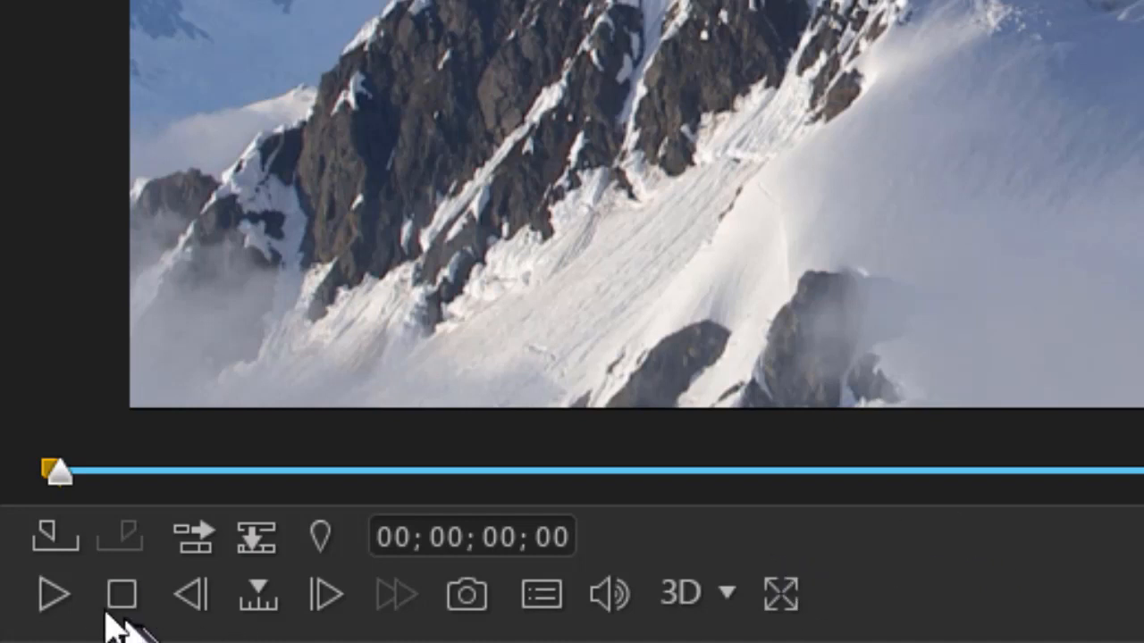
click(57, 593)
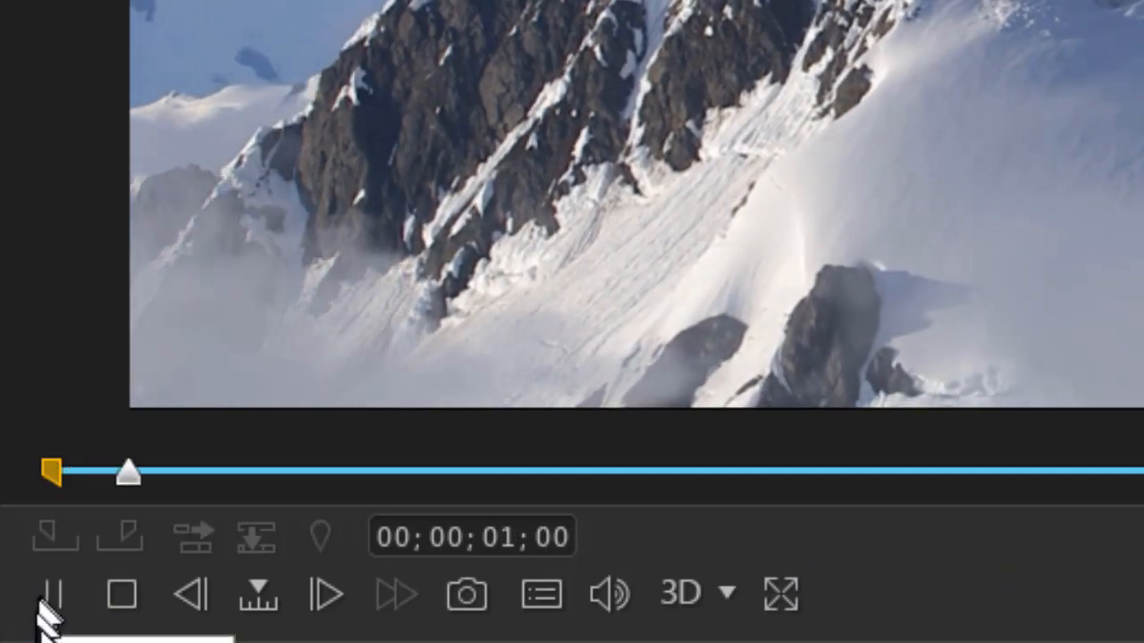
click(326, 593)
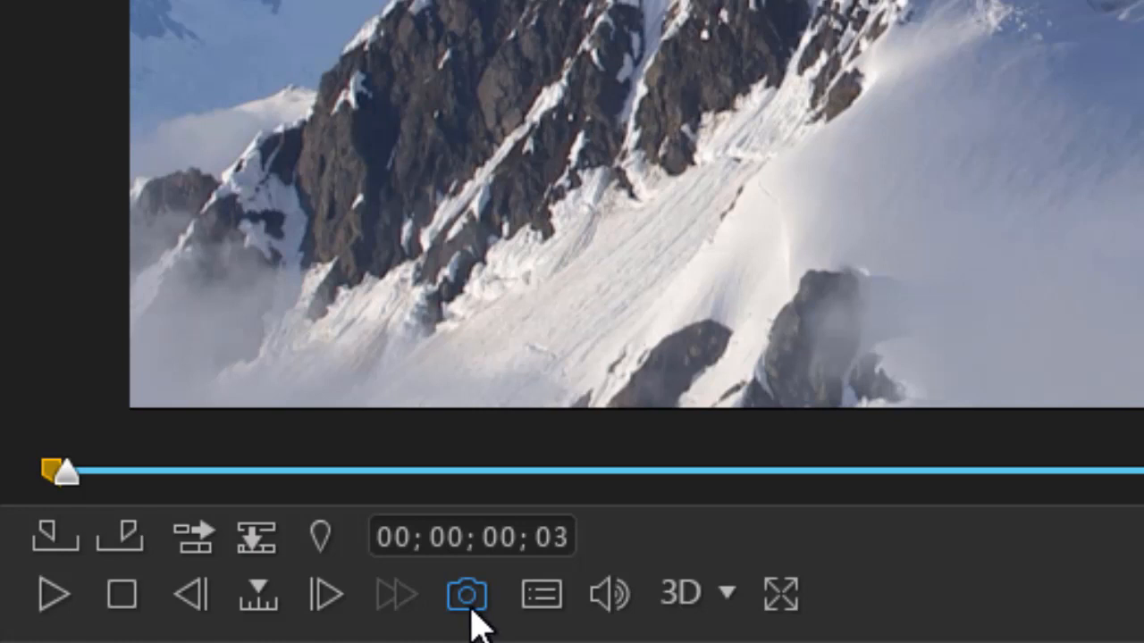
mouse_move(540, 593)
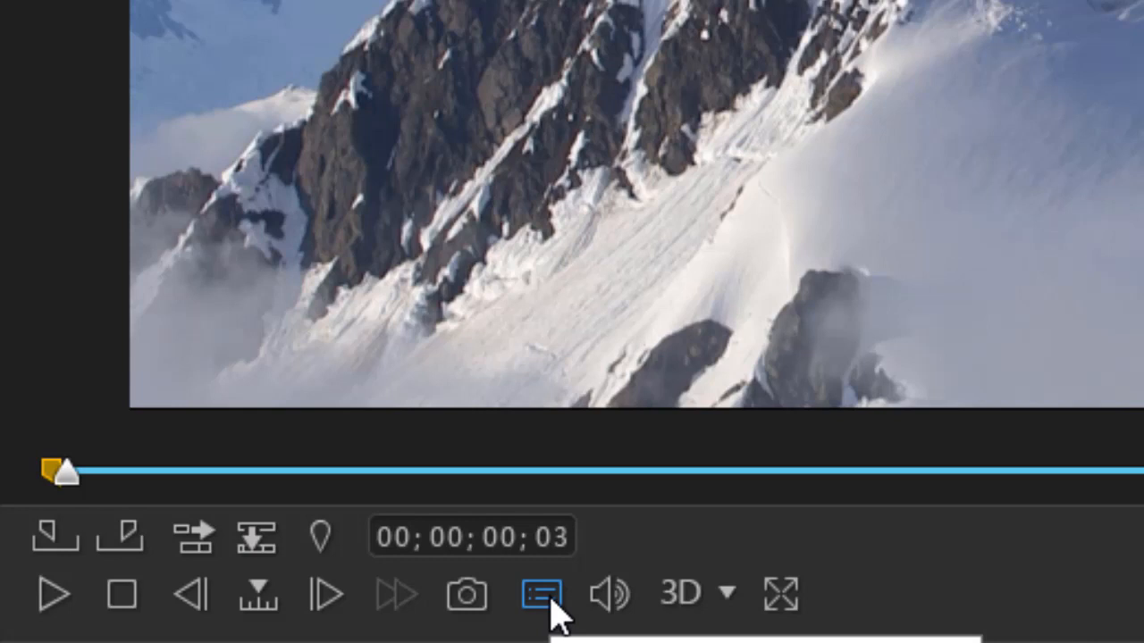
mouse_move(611, 593)
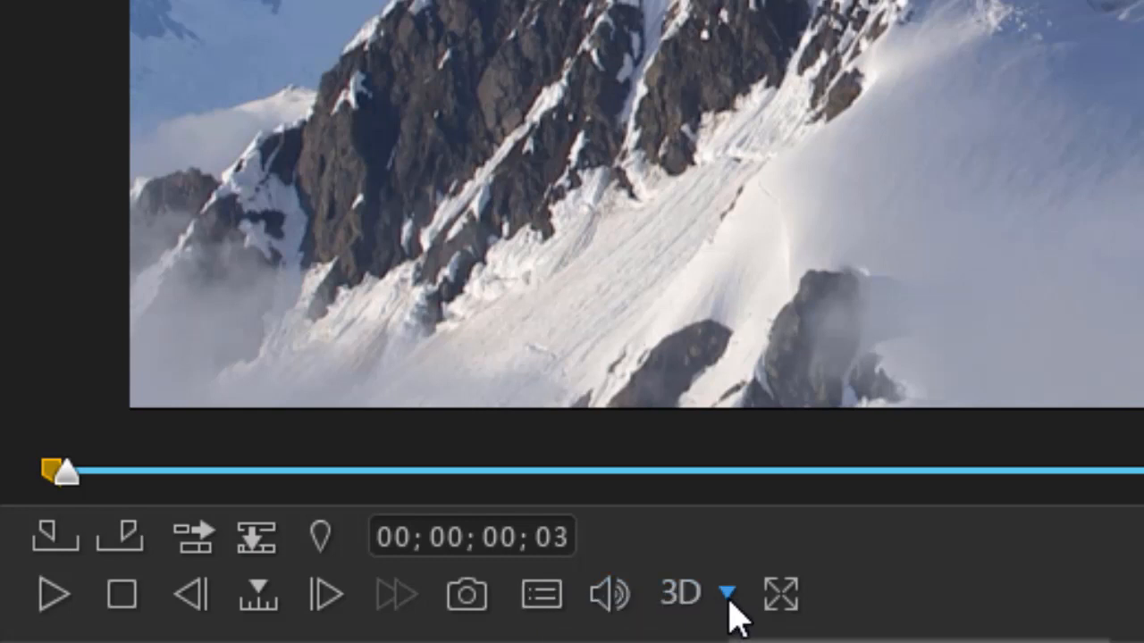
mouse_move(780, 593)
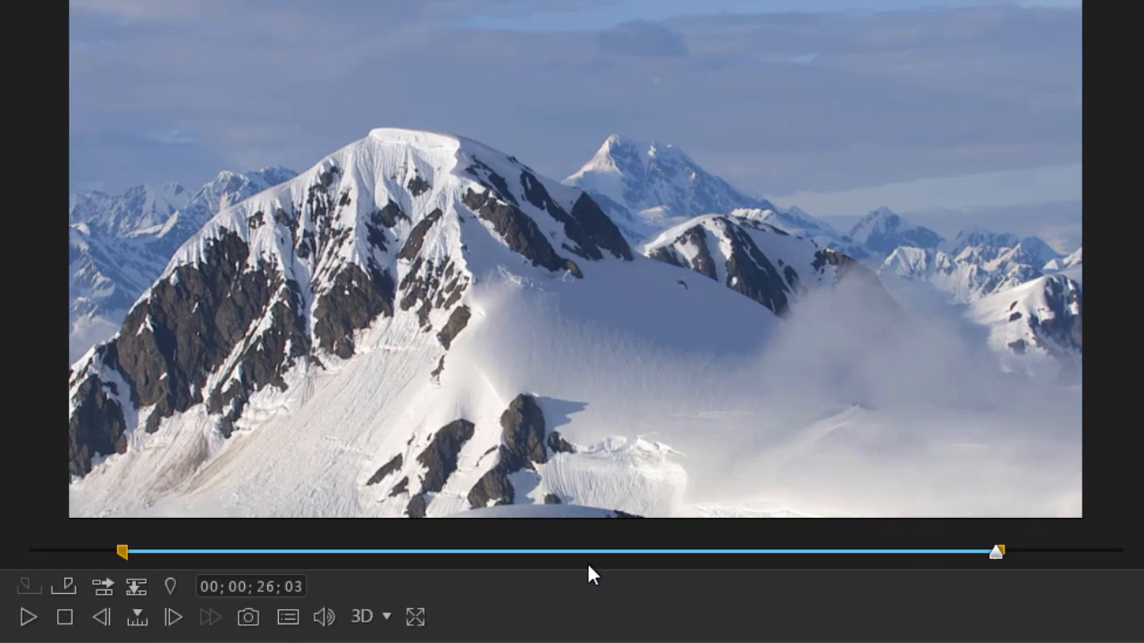
Step: Start adding a clip marker to snowy peaks at 00;00;07;16
click(169, 586)
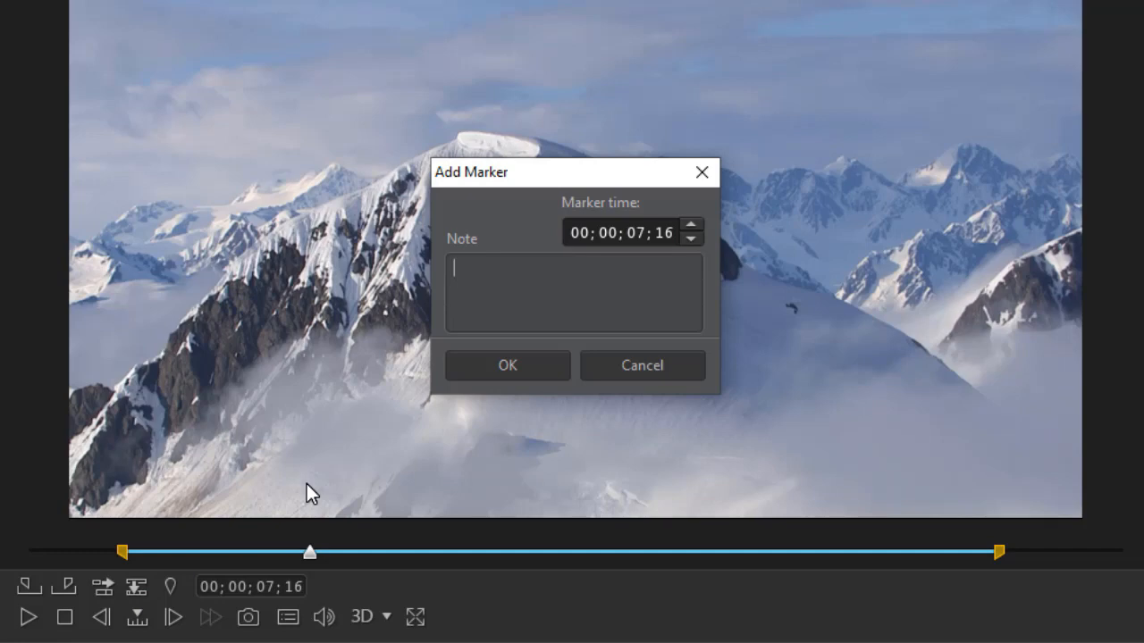
Step: Note the two markers 'change music here' (00;00;07;16) and 'Add title' (00;00;20;06)
text(change music here)
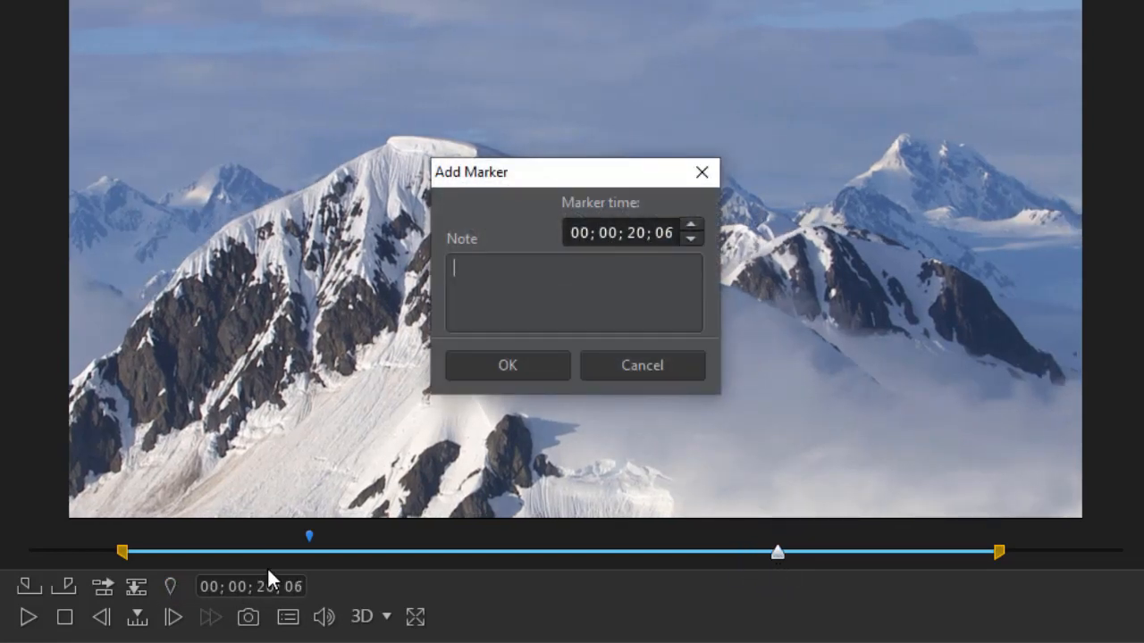
text(Add tit)
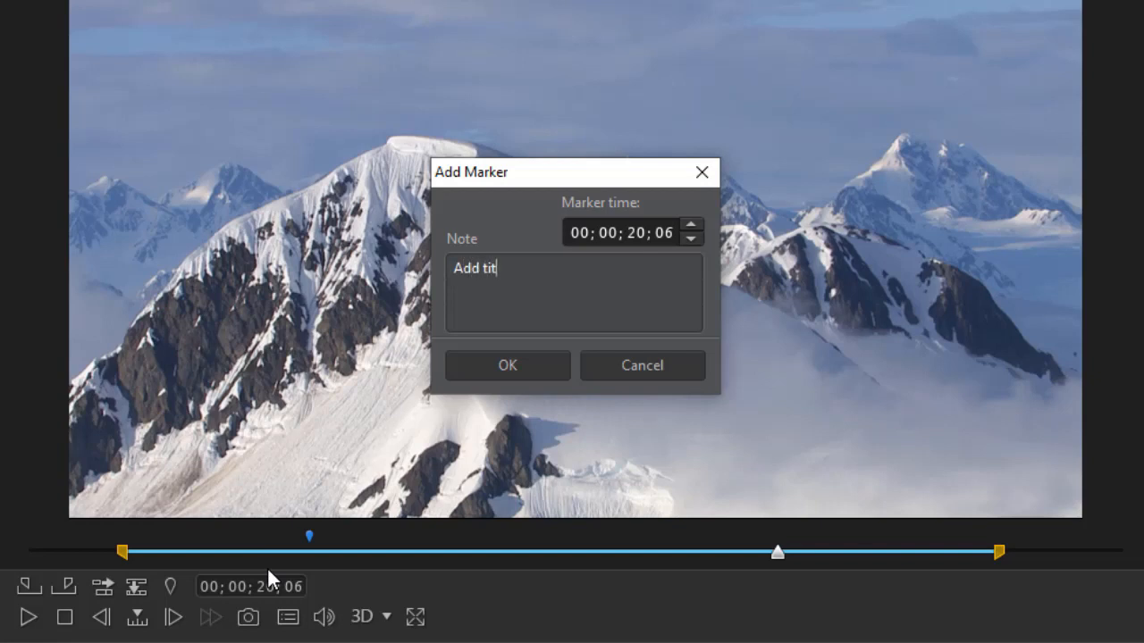
text(le)
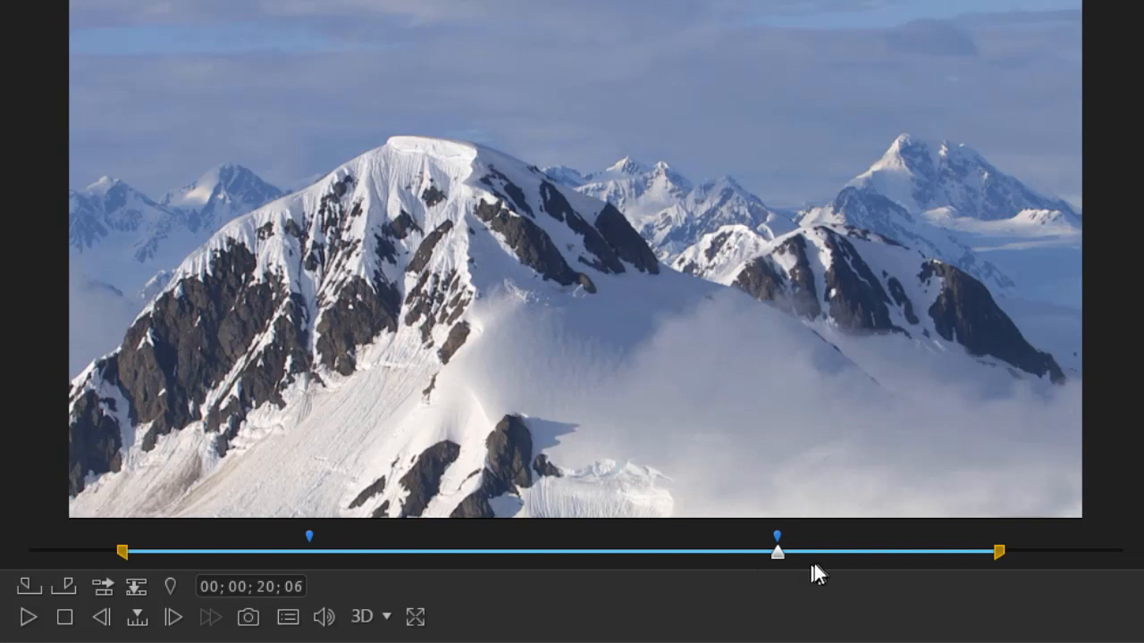
right_click(309, 536)
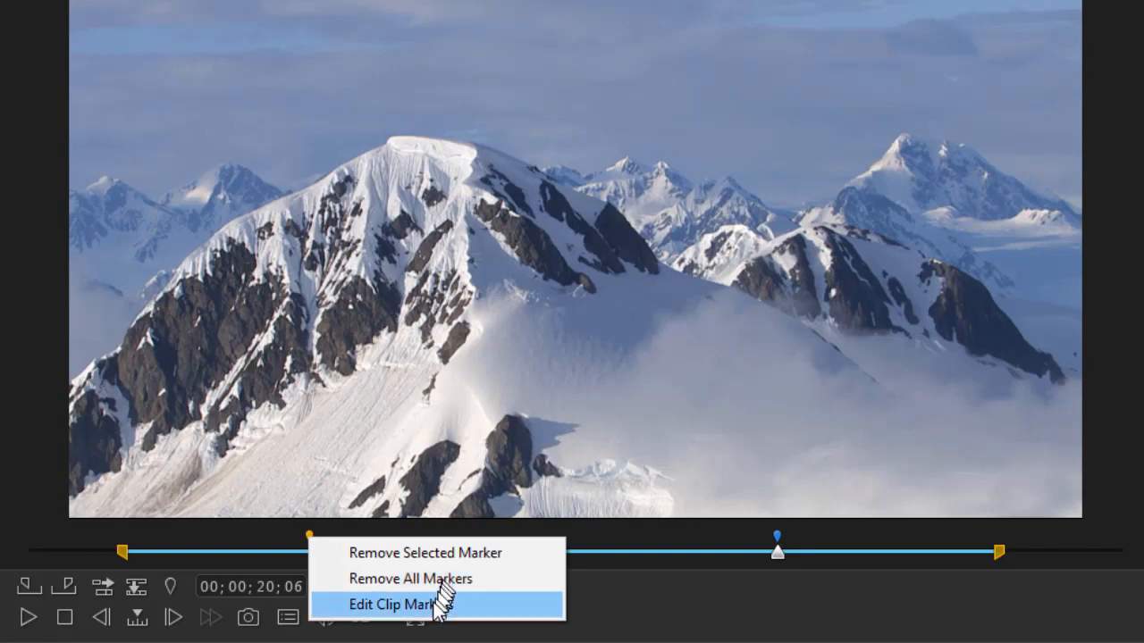
mouse_move(696, 606)
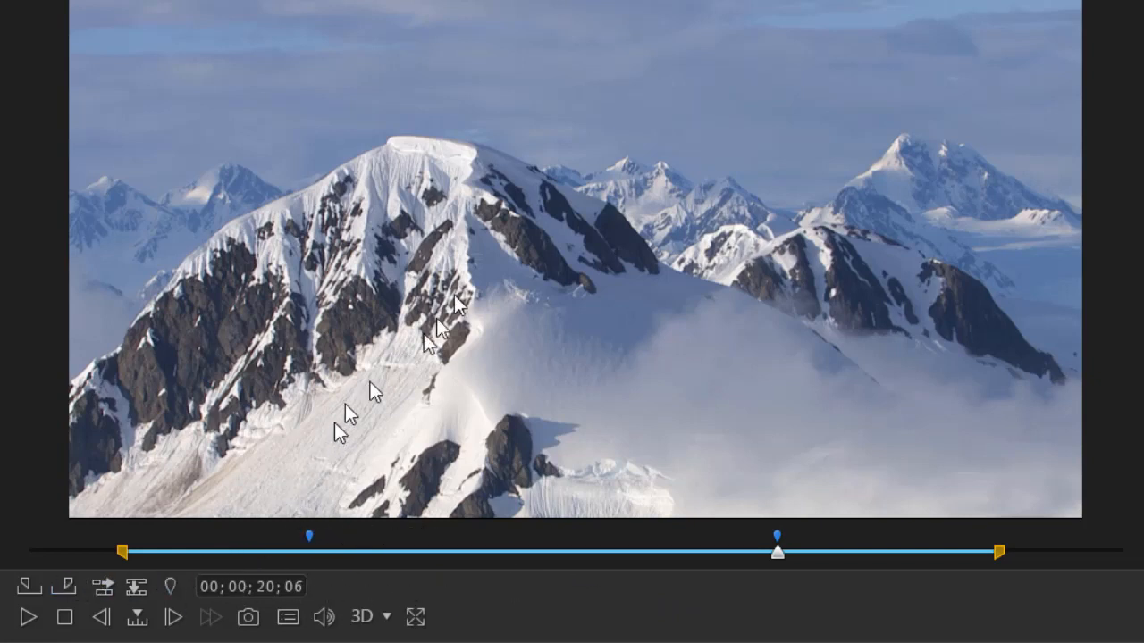
mouse_move(516, 401)
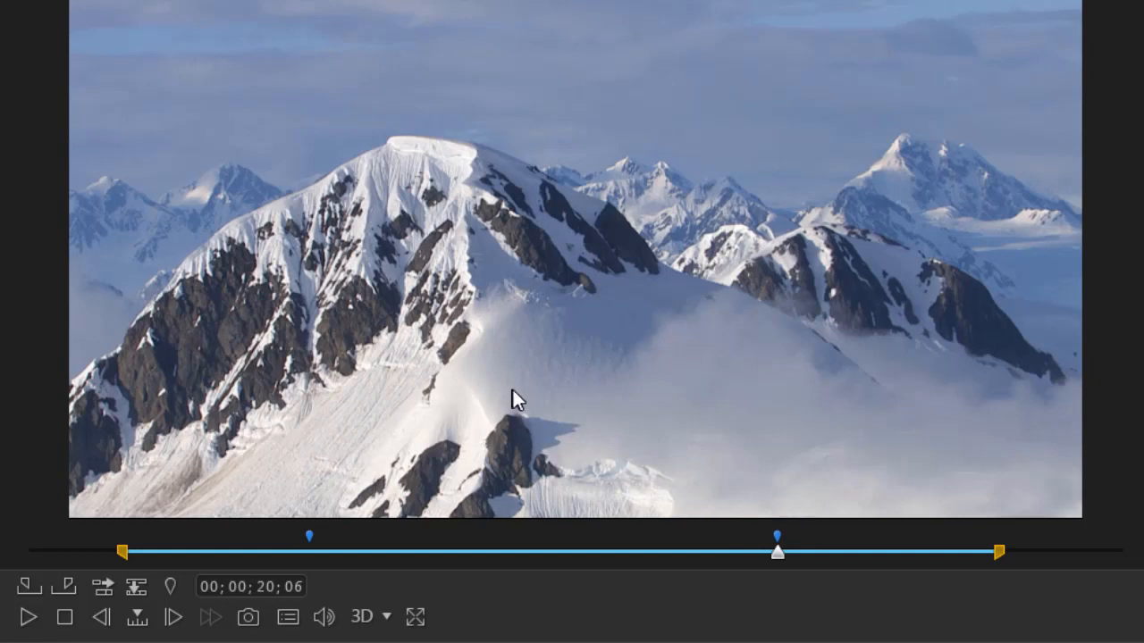
mouse_move(508, 397)
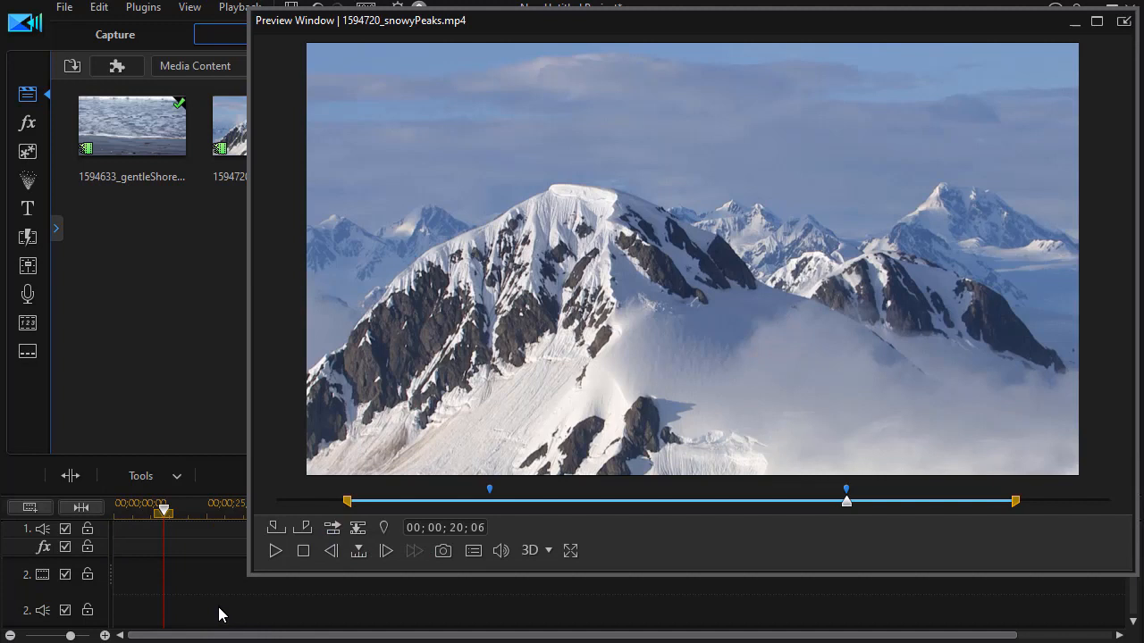
mouse_move(357, 563)
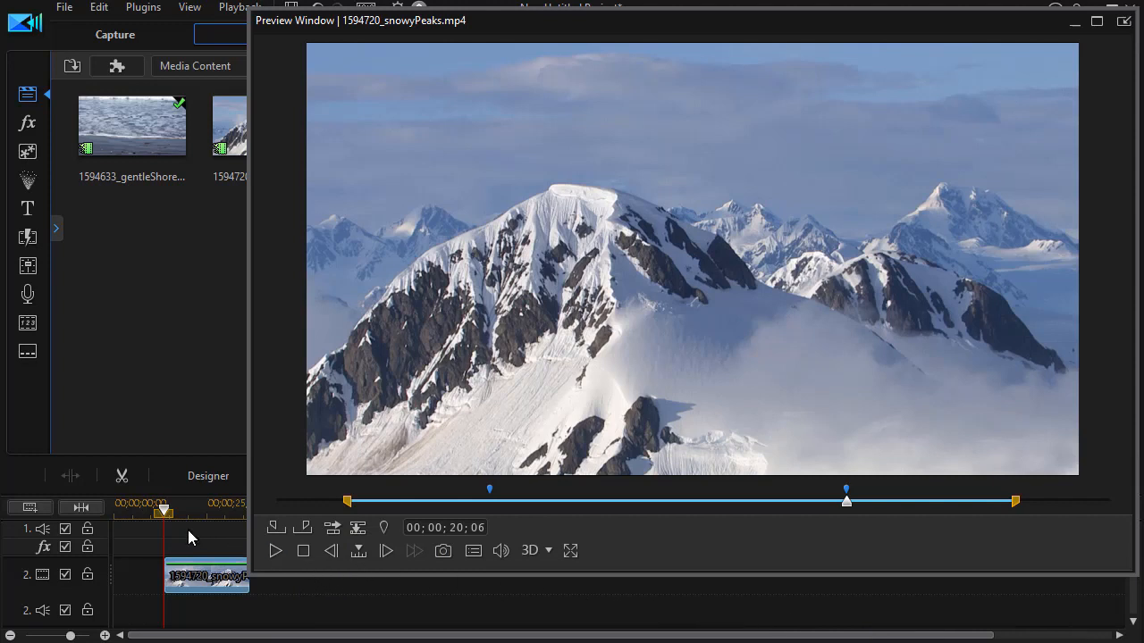
mouse_move(170, 536)
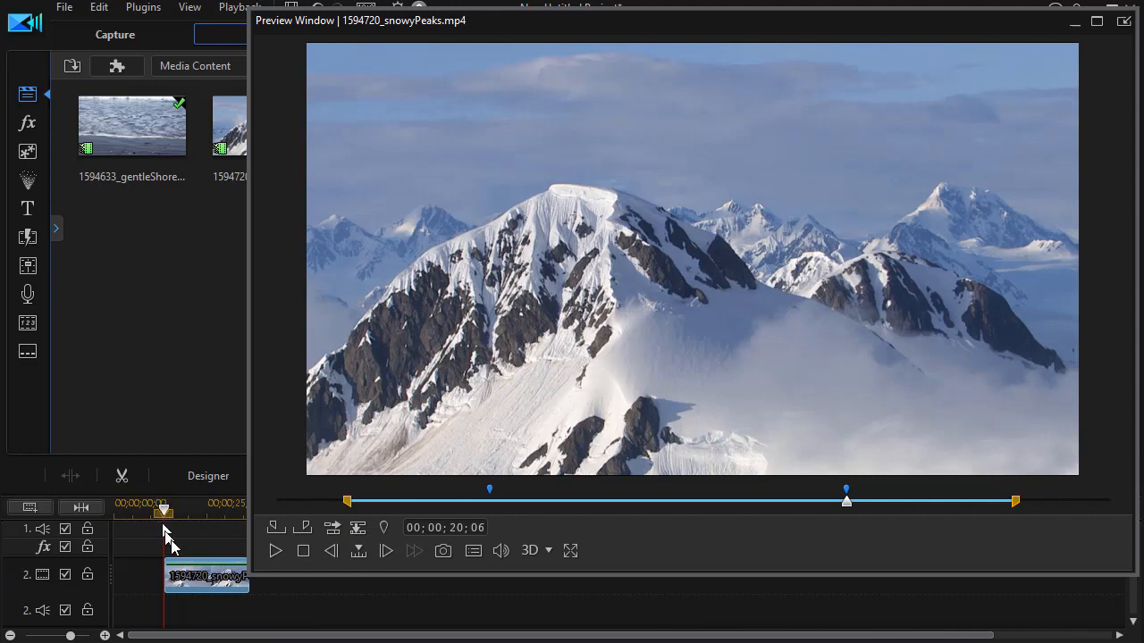
mouse_move(212, 579)
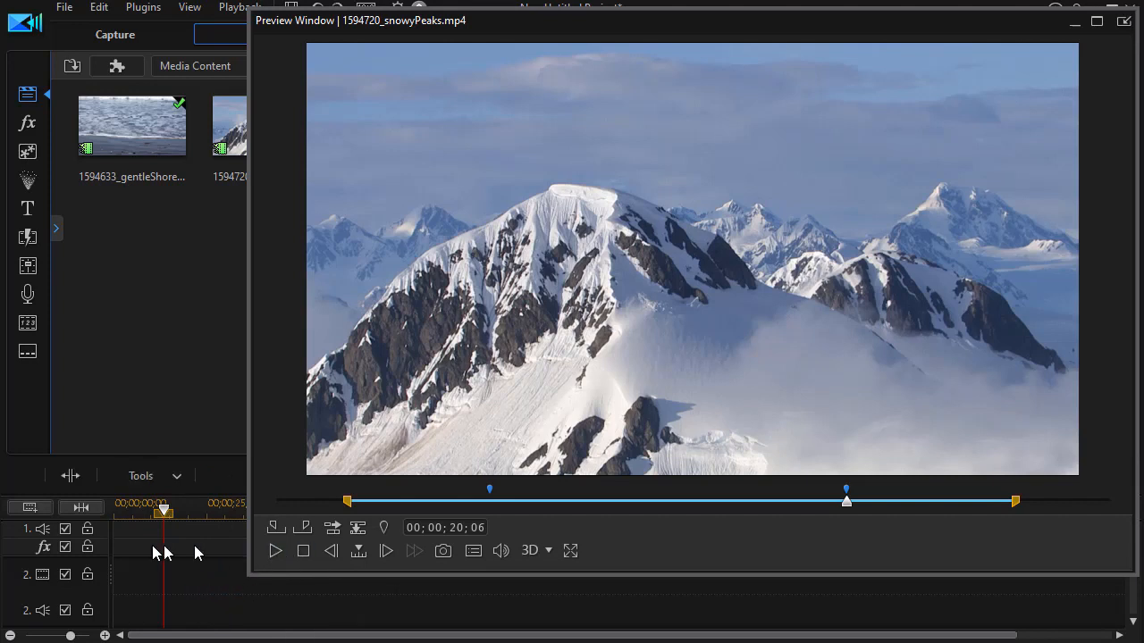
mouse_move(426, 575)
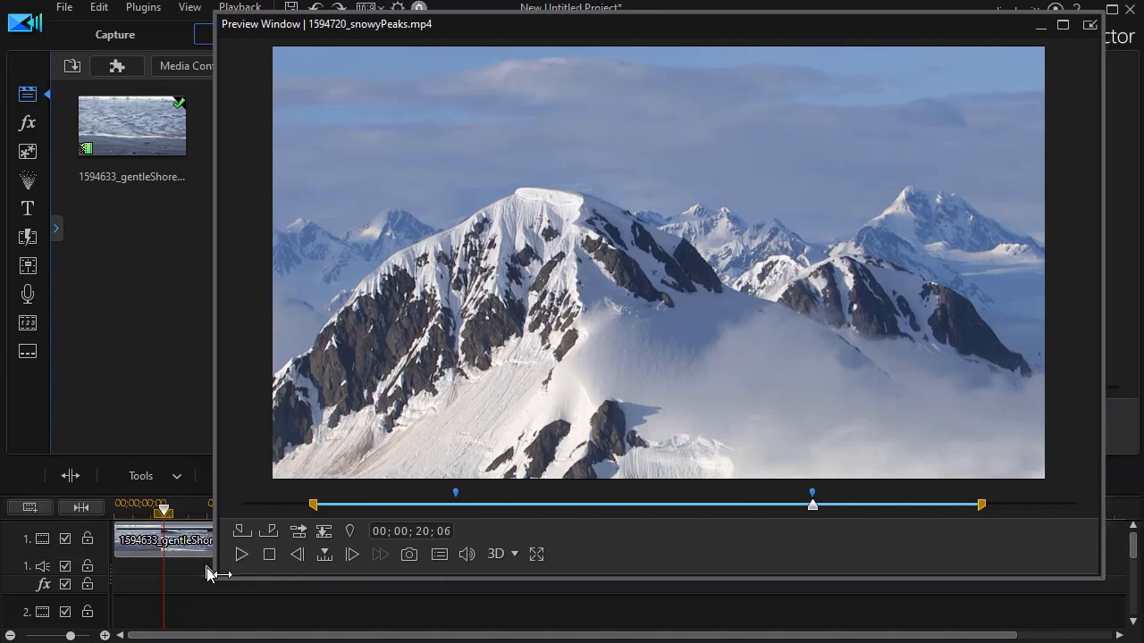
mouse_move(218, 575)
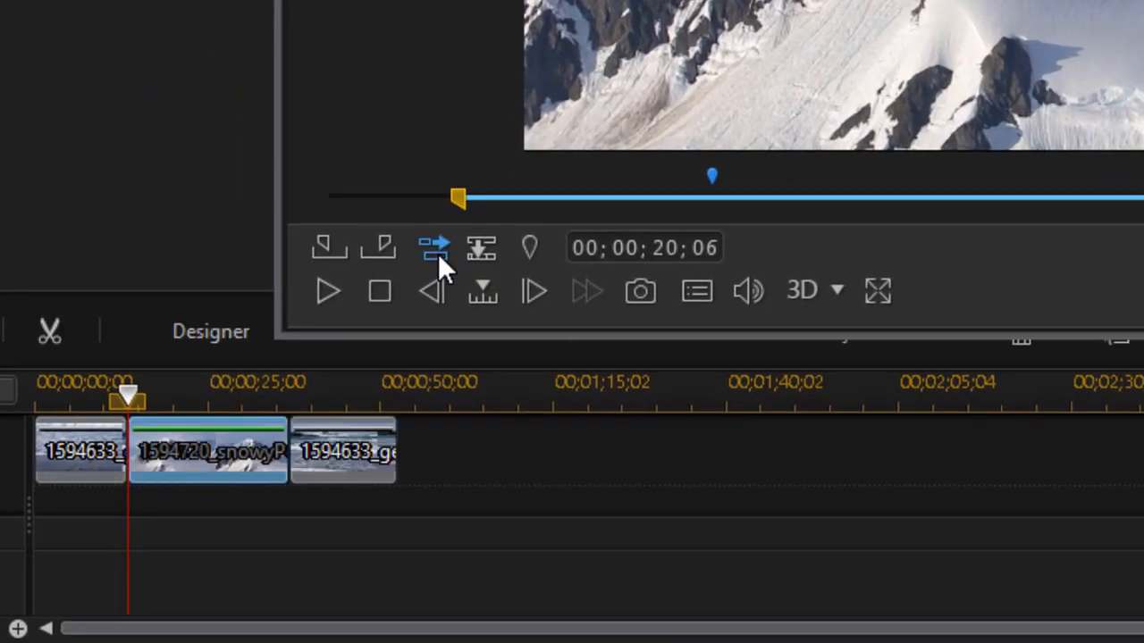
mouse_move(236, 474)
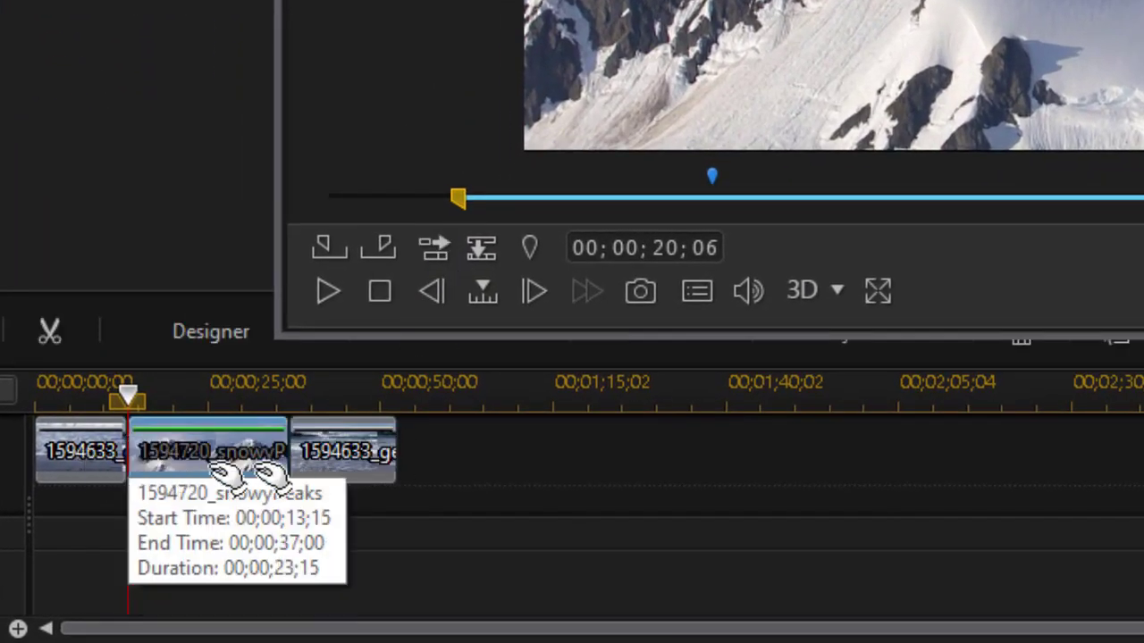
mouse_move(193, 468)
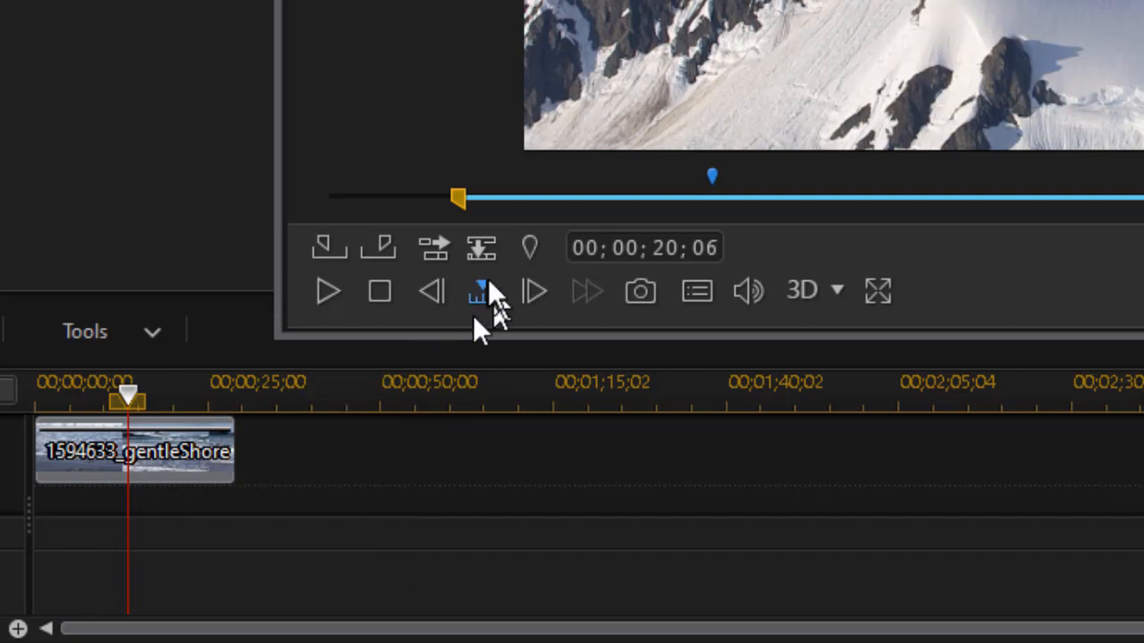
mouse_move(482, 248)
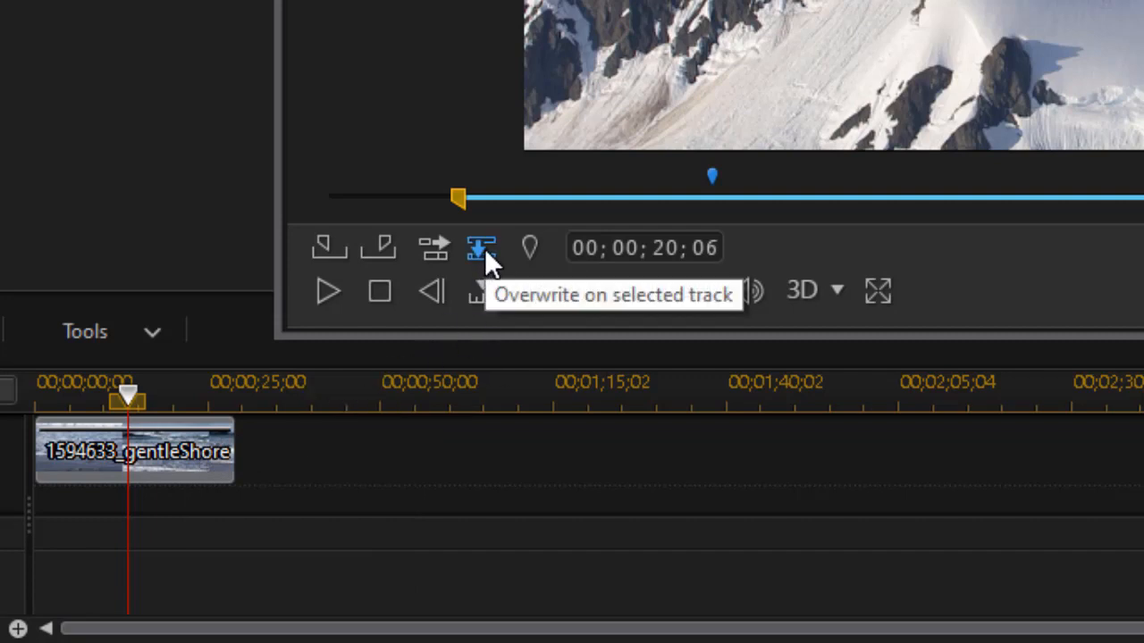
click(482, 247)
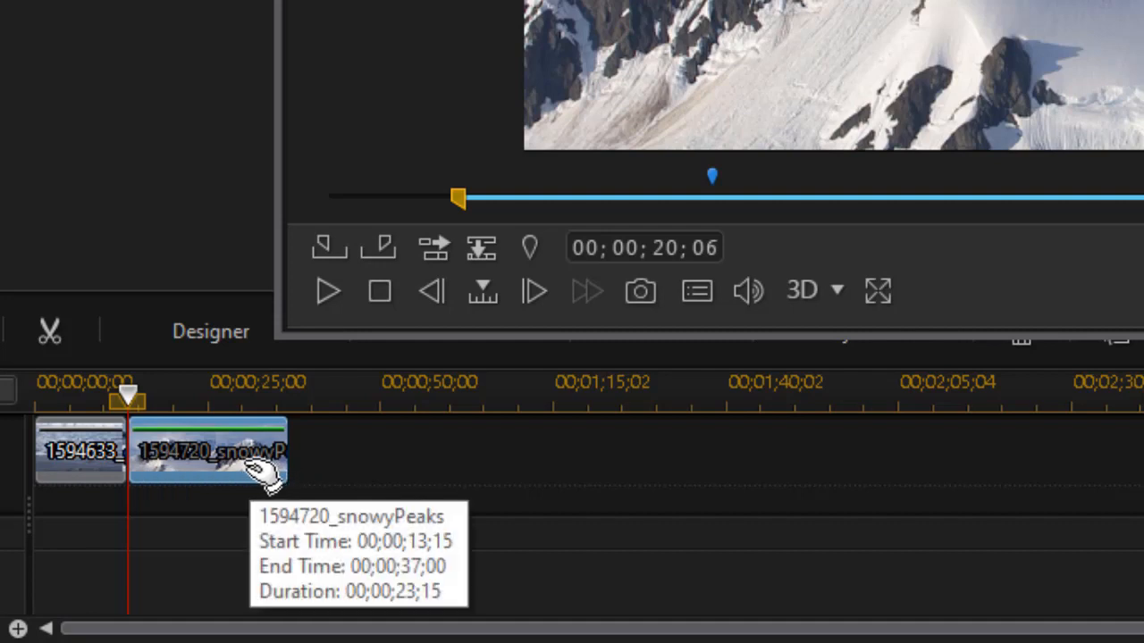
mouse_move(250, 468)
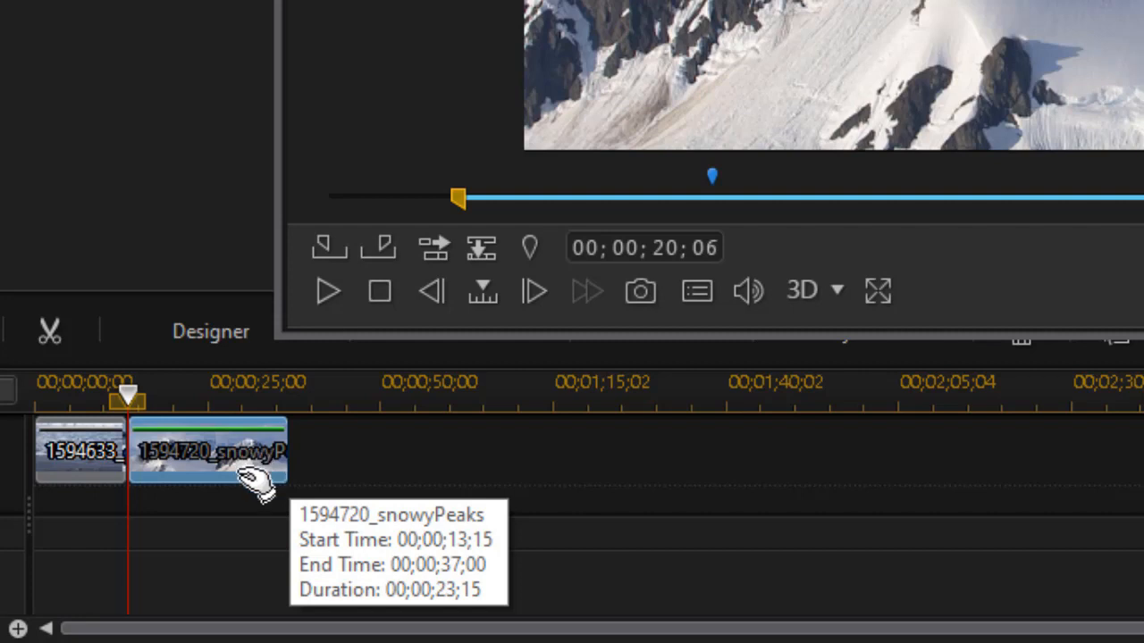
mouse_move(259, 486)
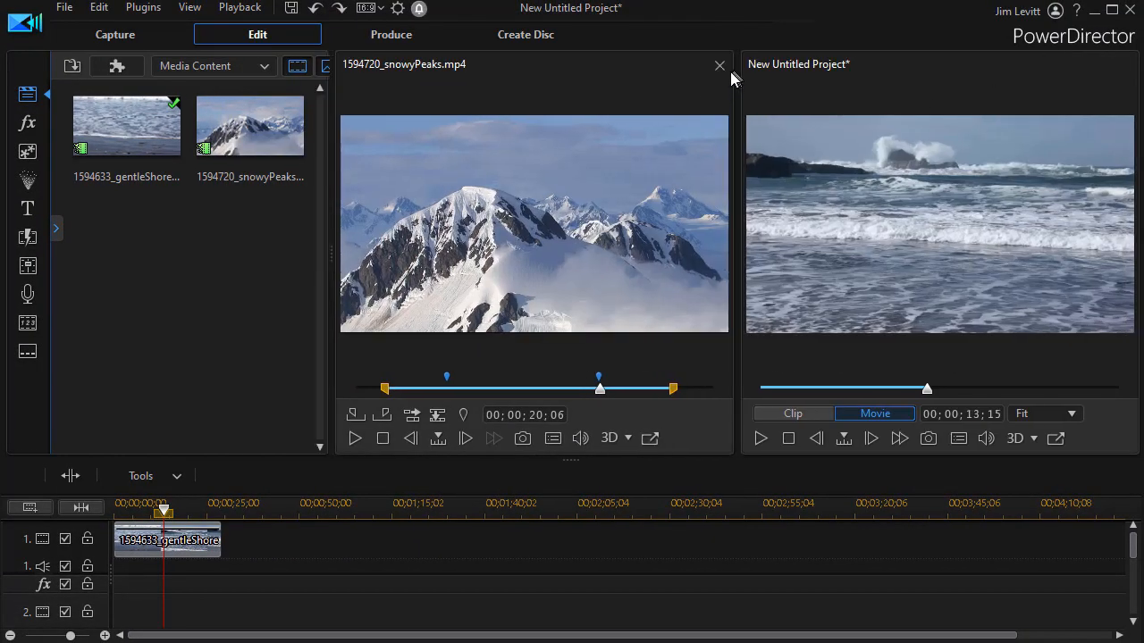
Step: Close the library preview and drag snowyPeaks onto track one after the shore clip
click(718, 64)
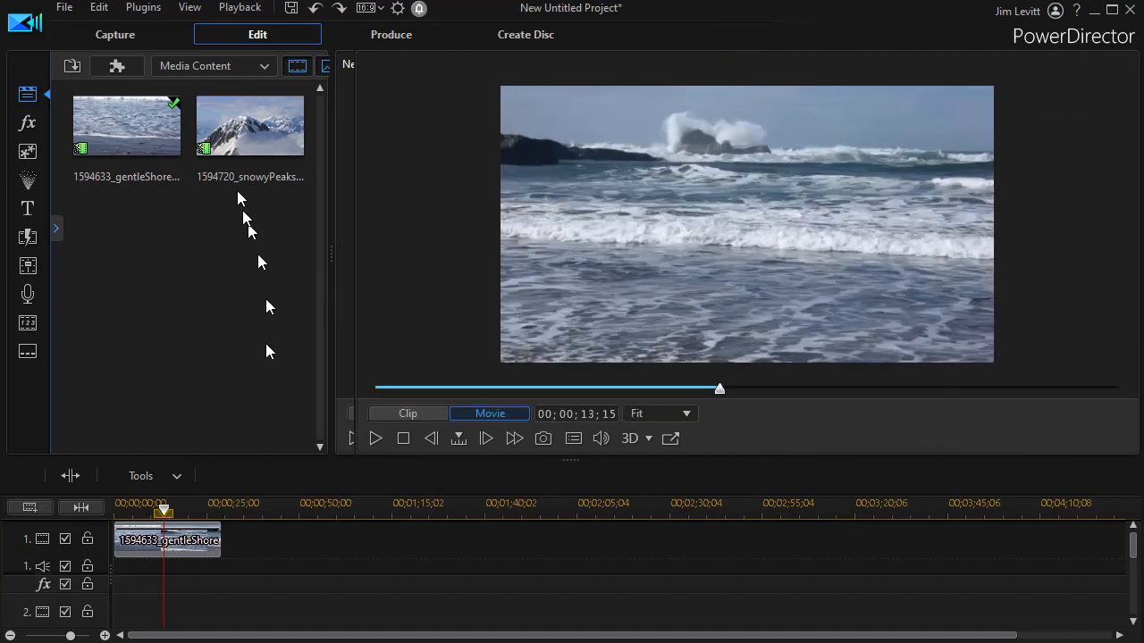
drag(250, 125, 250, 368)
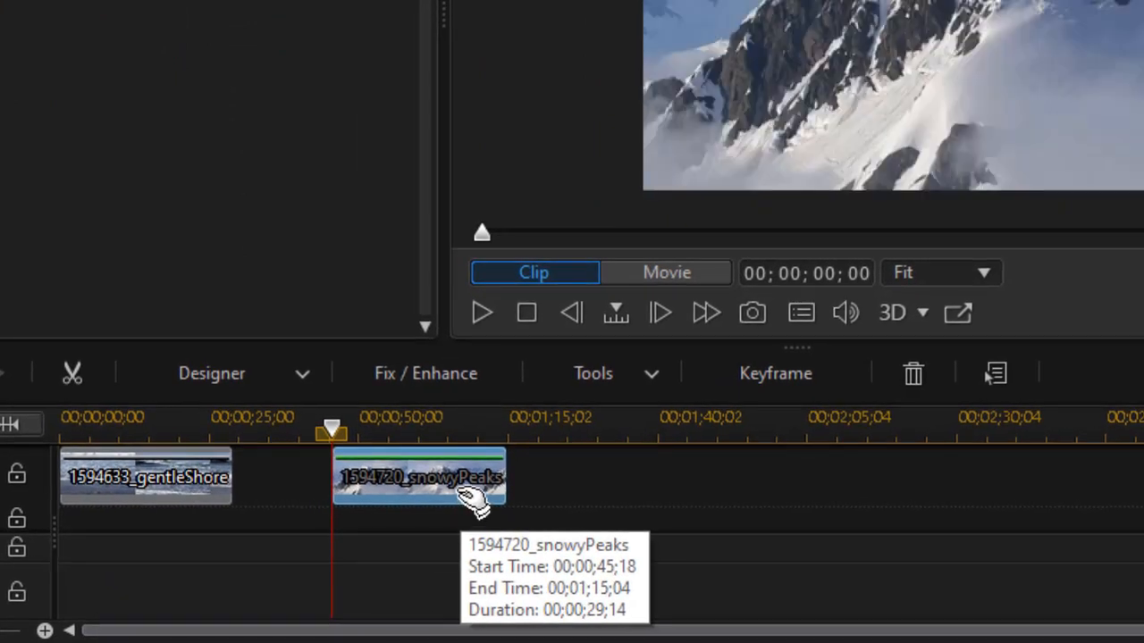
click(418, 476)
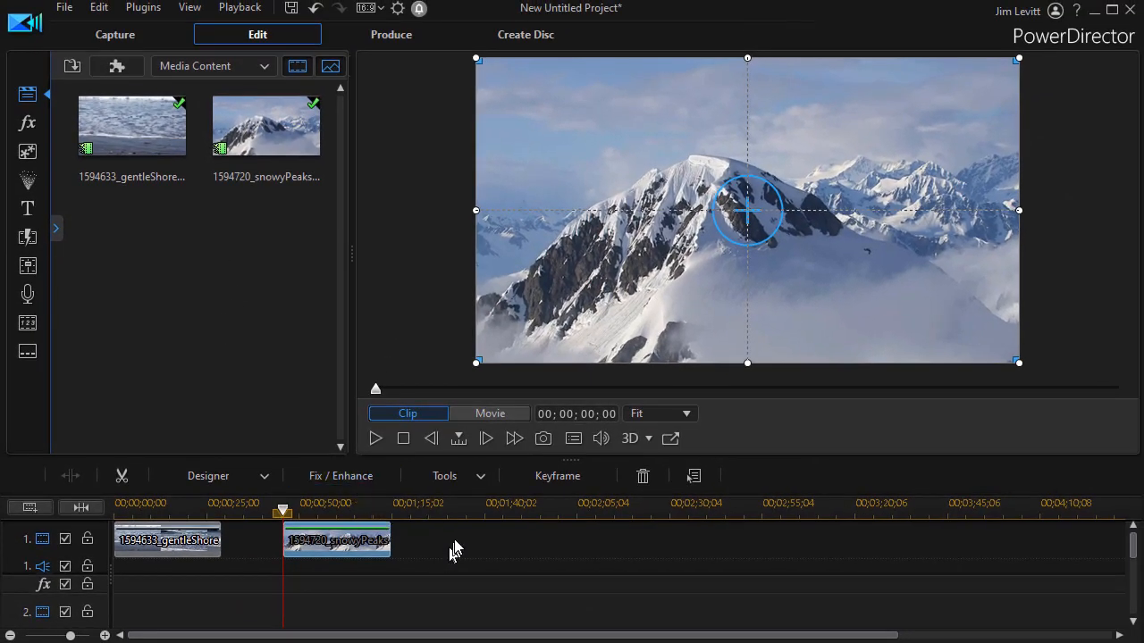
click(490, 413)
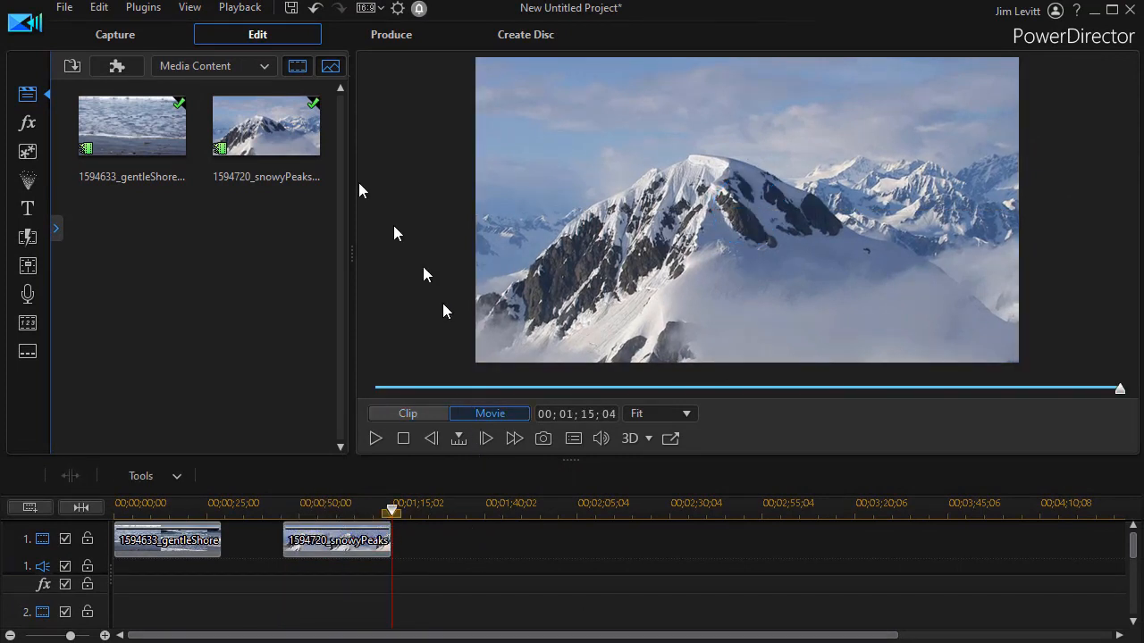
mouse_move(175, 10)
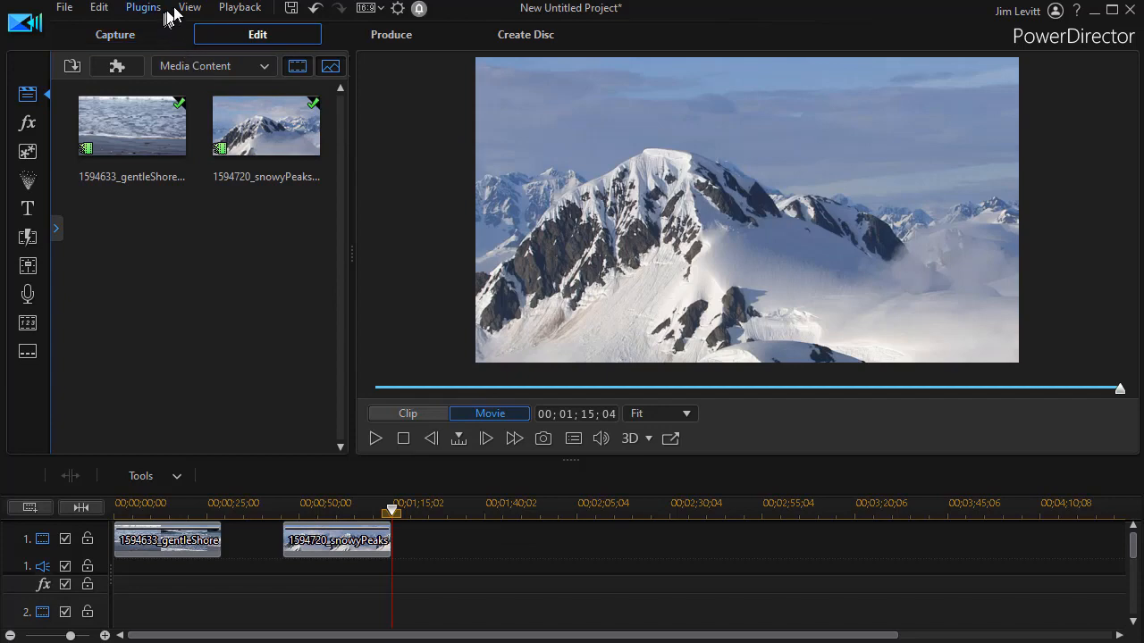
Step: Reopen the Library Preview Window showing the trimmed snowy peaks clip
click(190, 7)
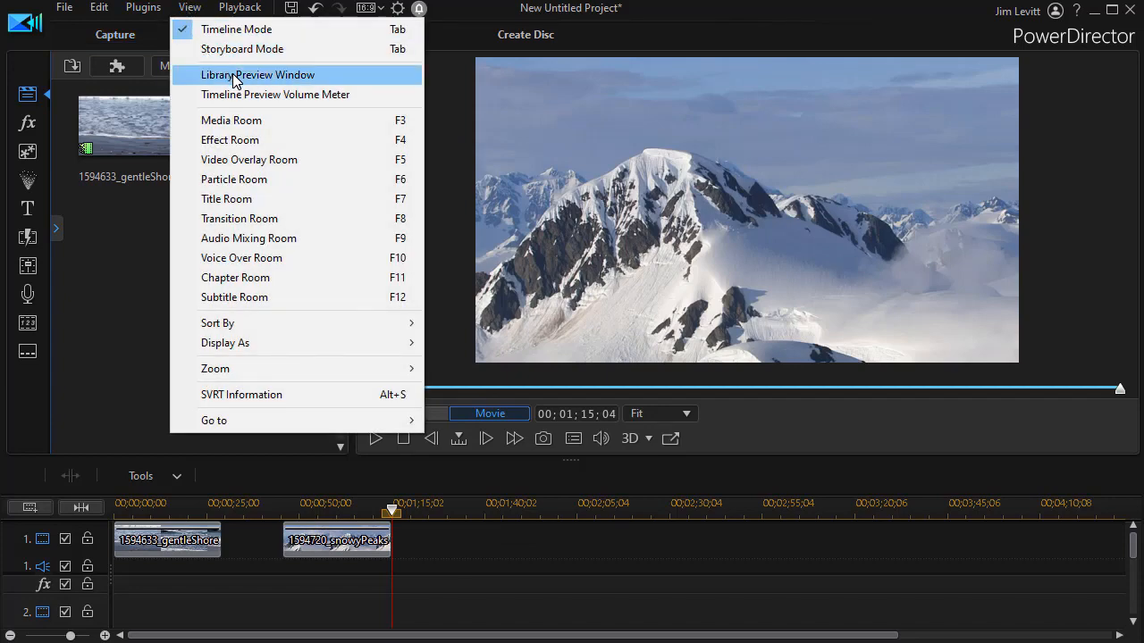
click(257, 75)
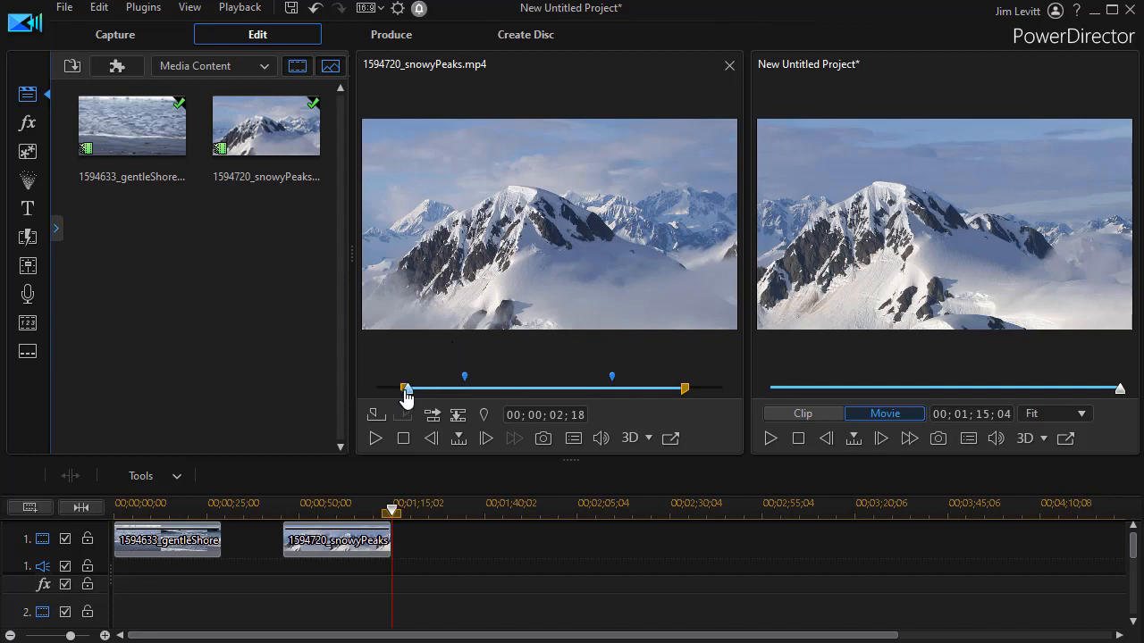
mouse_move(501, 384)
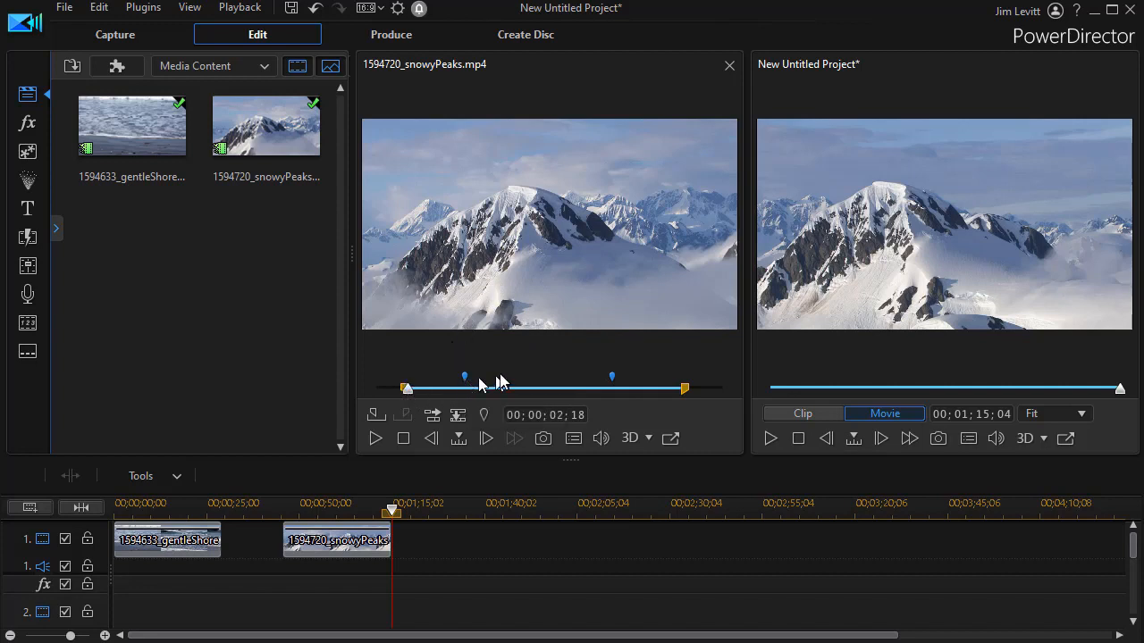
mouse_move(498, 397)
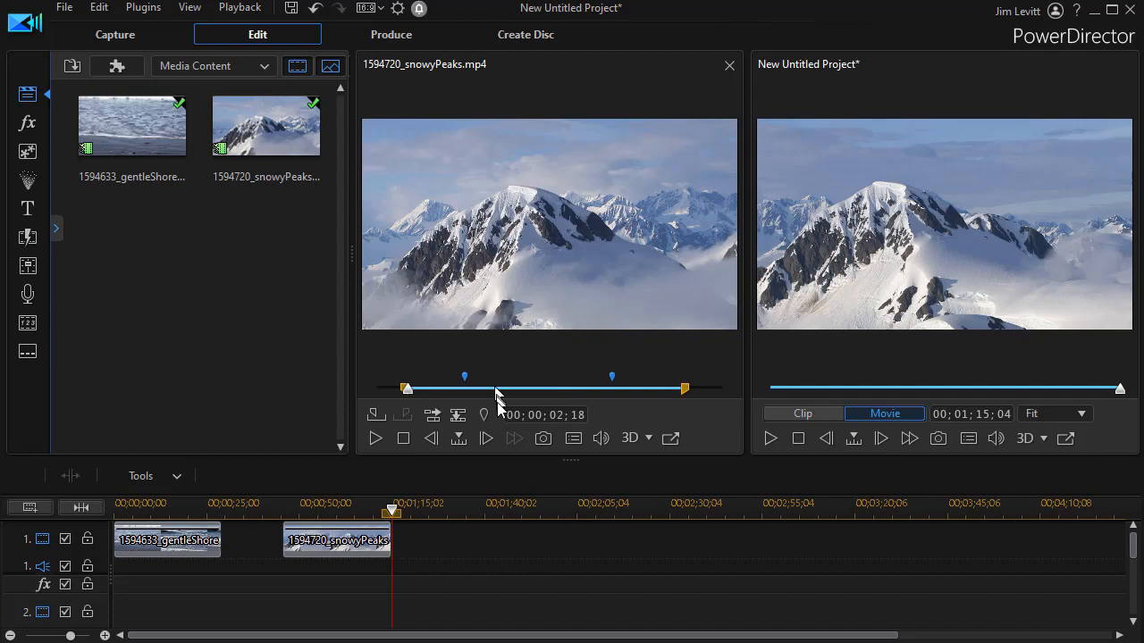
mouse_move(458, 415)
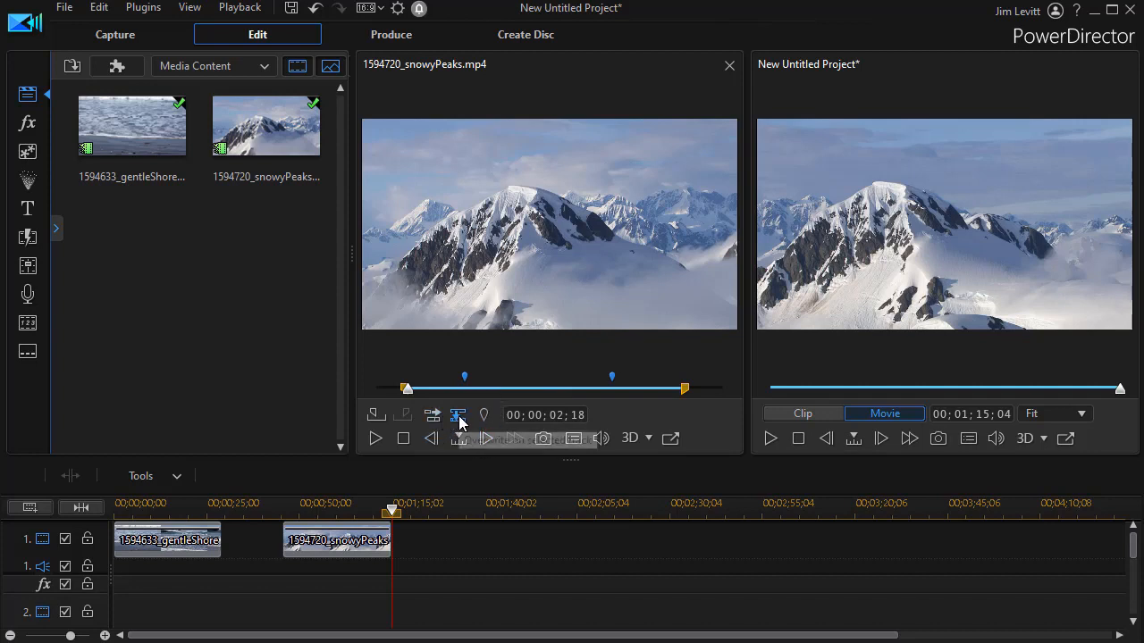
mouse_move(458, 414)
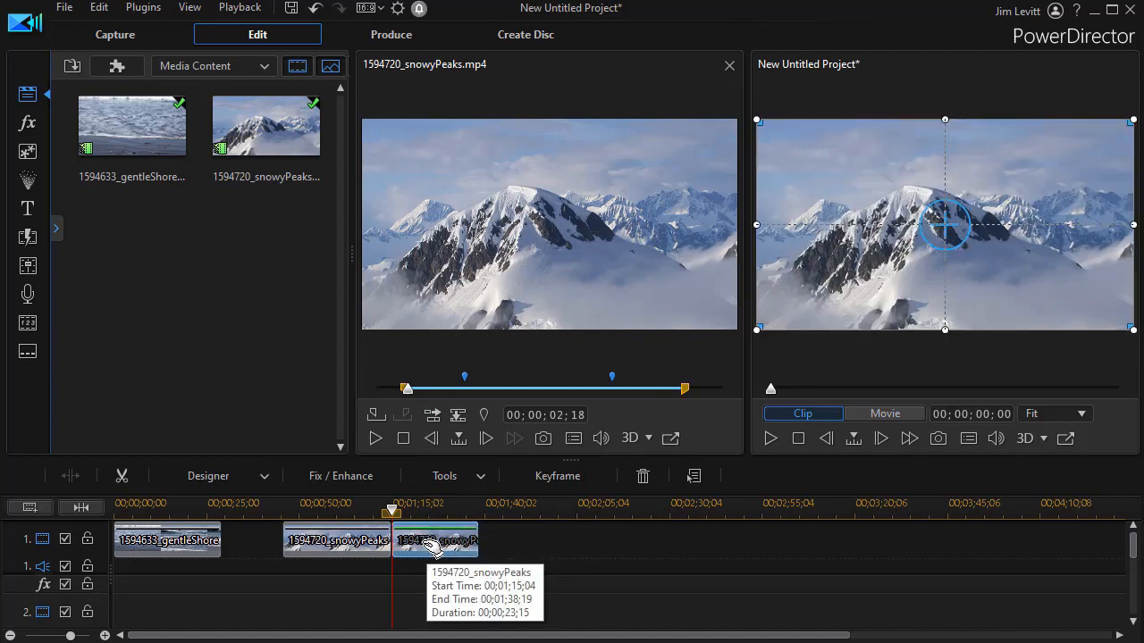
Step: Overwrite the trimmed clip onto track one and move it further along, ending at 00;01;45;21
click(884, 413)
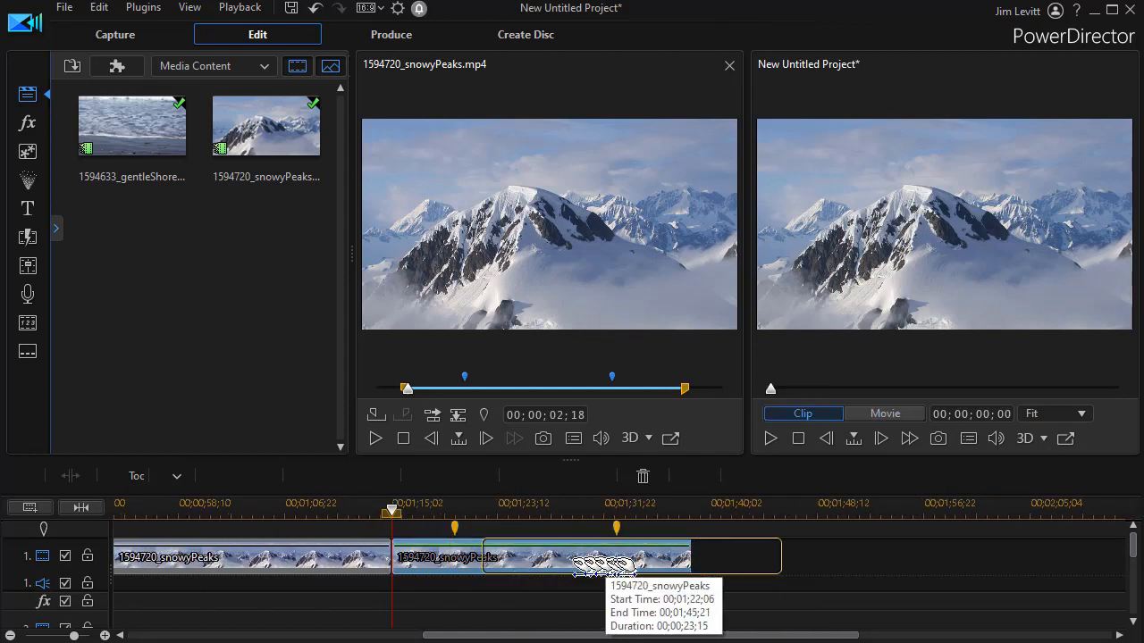
click(641, 556)
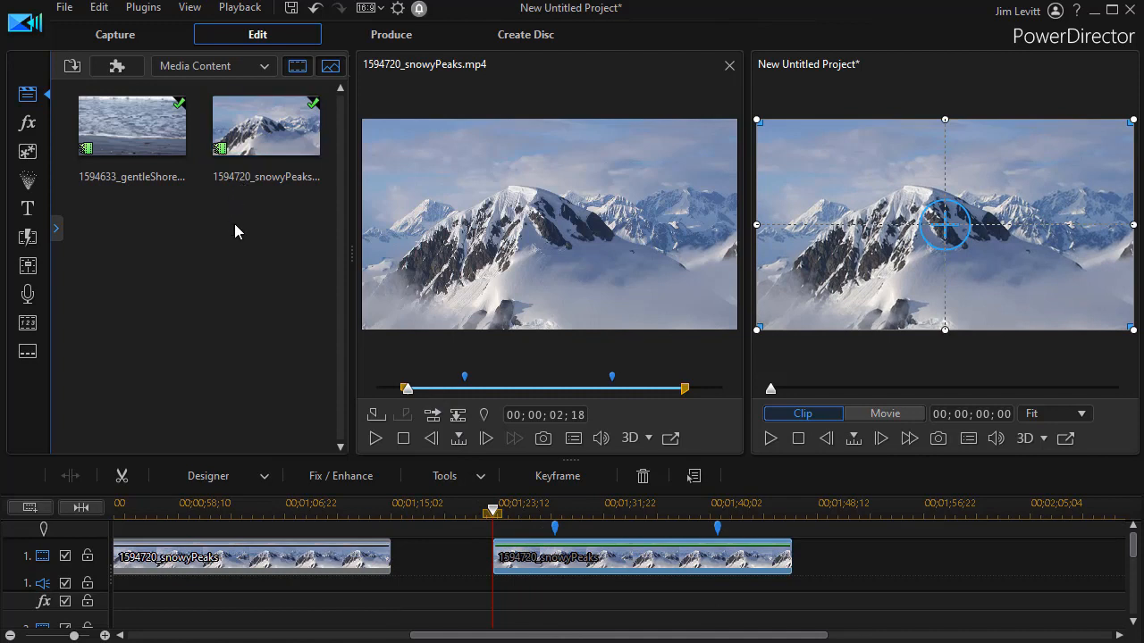
mouse_move(236, 307)
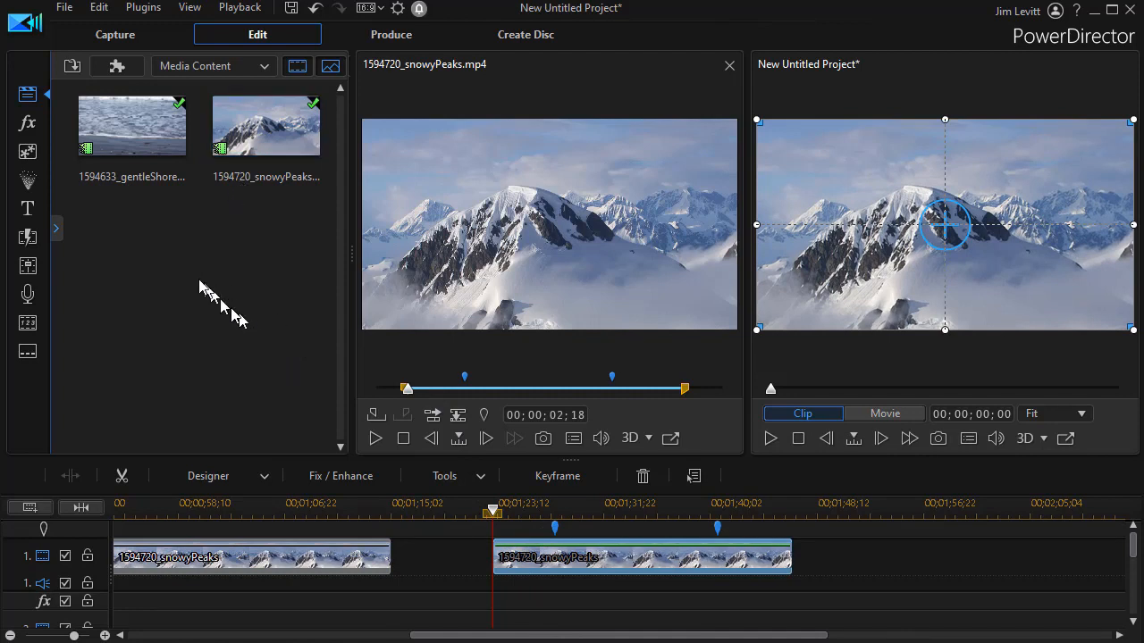
mouse_move(200, 290)
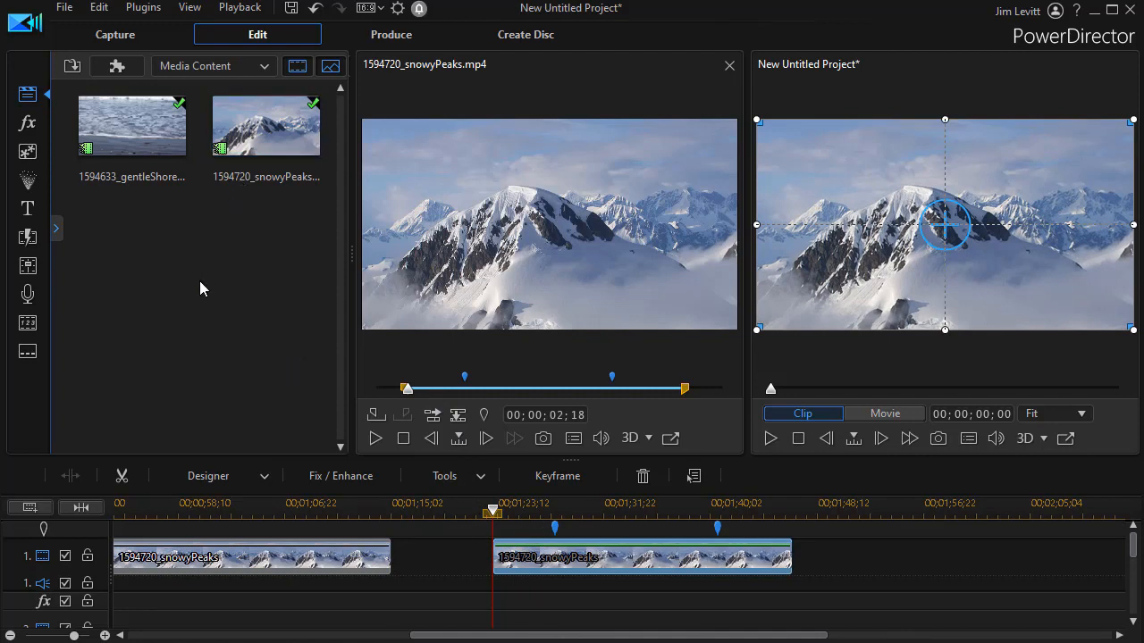